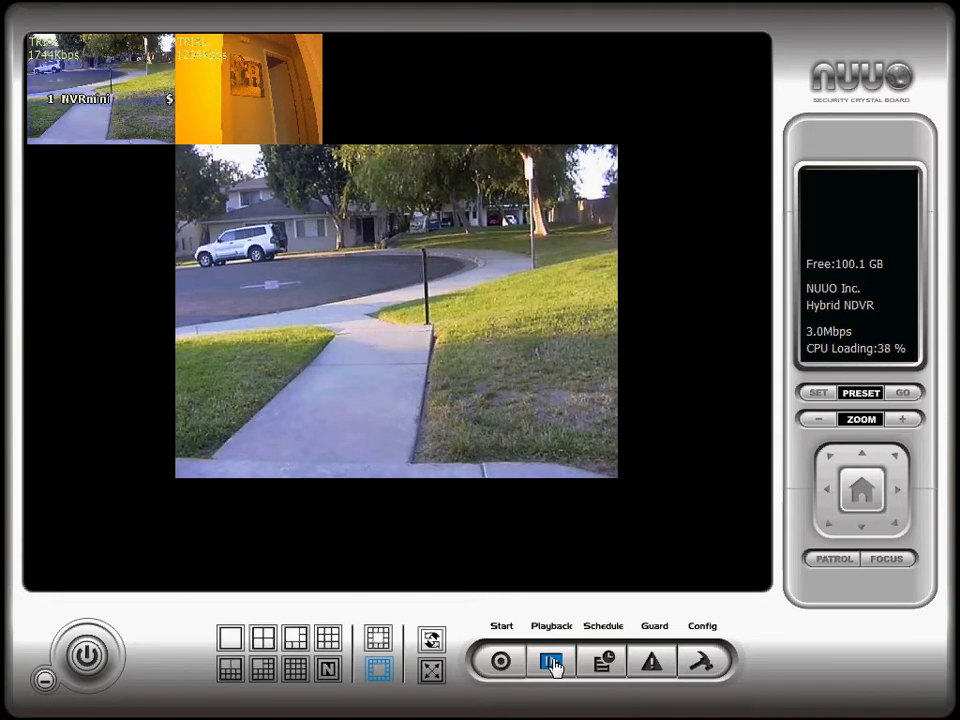
Step: Enter playback mode, bringing up the date-time search dialog for 28 July 2009
{"action": "left_click", "coordinate": [552, 660]}
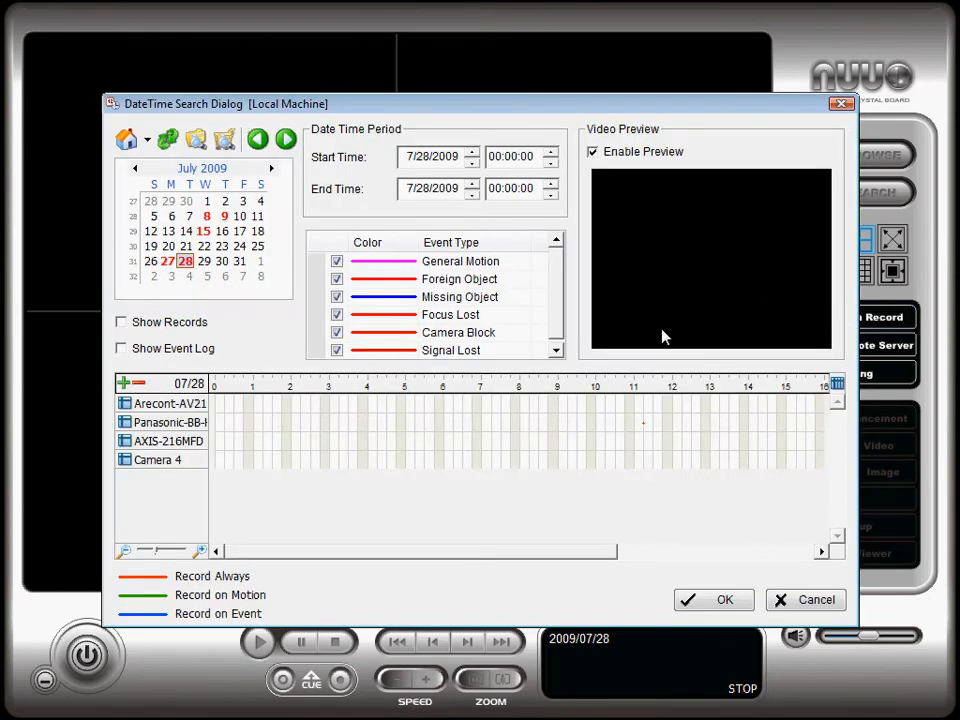
{"action": "mouse_move", "coordinate": [270, 164]}
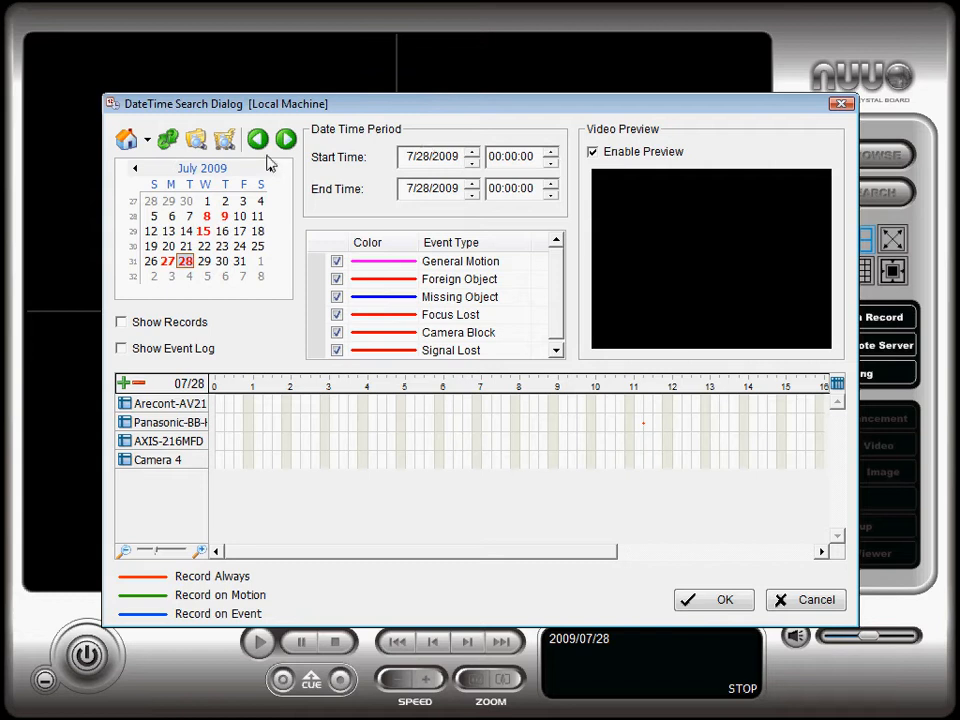
{"action": "mouse_move", "coordinate": [136, 180]}
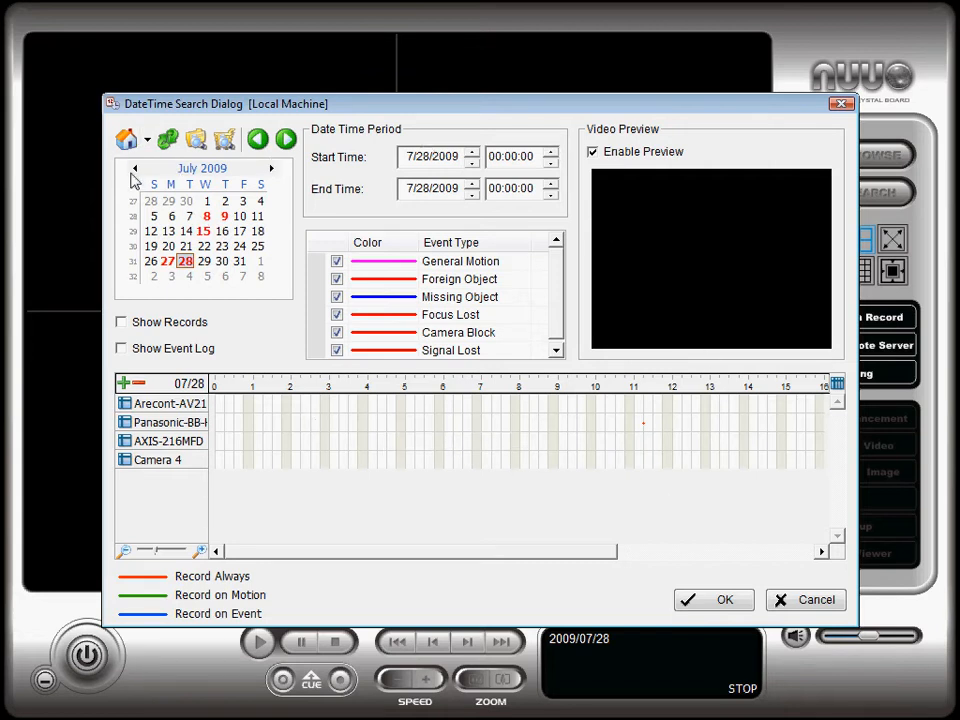
Step: Browse the calendar months back to July 2009 to reach 27 July's recordings
{"action": "left_click", "coordinate": [132, 168]}
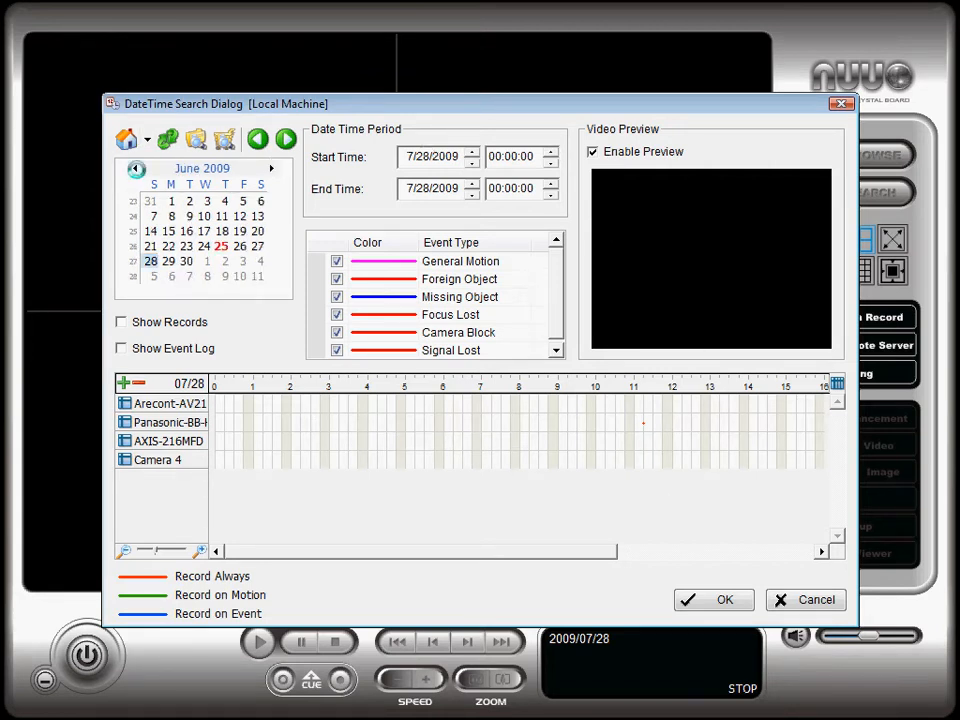
{"action": "left_click", "coordinate": [136, 168]}
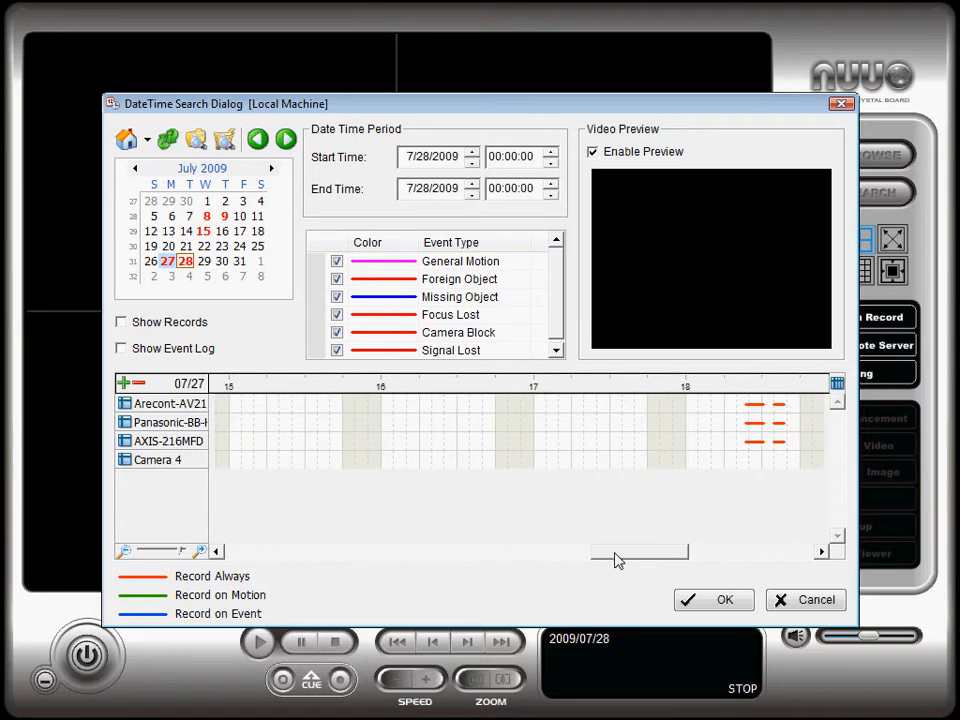
Step: Load the Panasonic camera's recording from 27 July 2009 around 18:26 for playback
{"action": "left_click", "coordinate": [580, 420]}
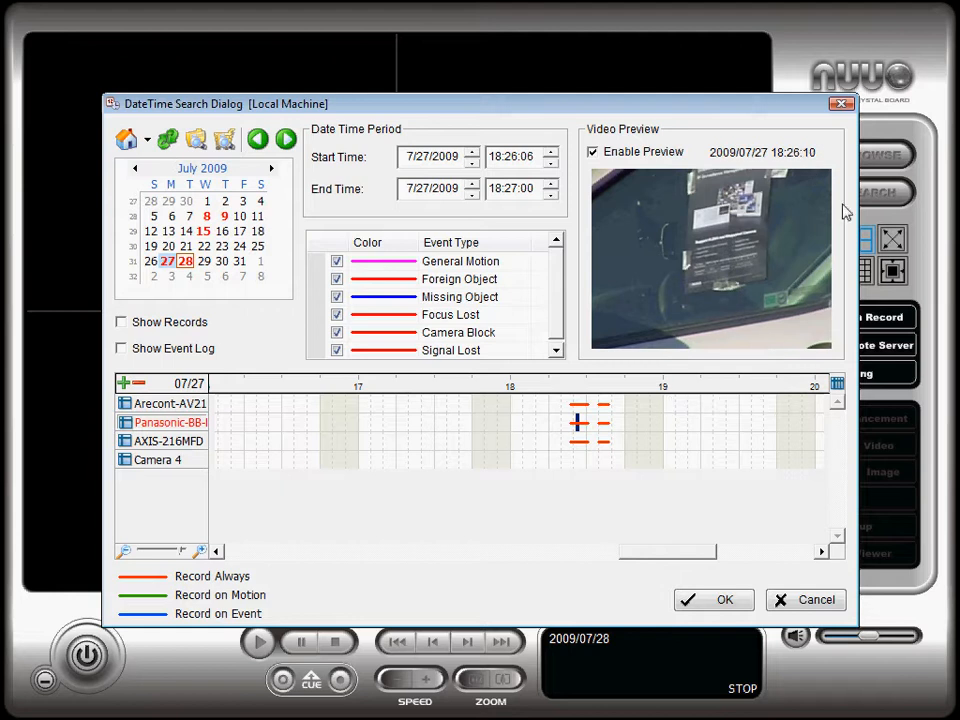
{"action": "mouse_move", "coordinate": [596, 418]}
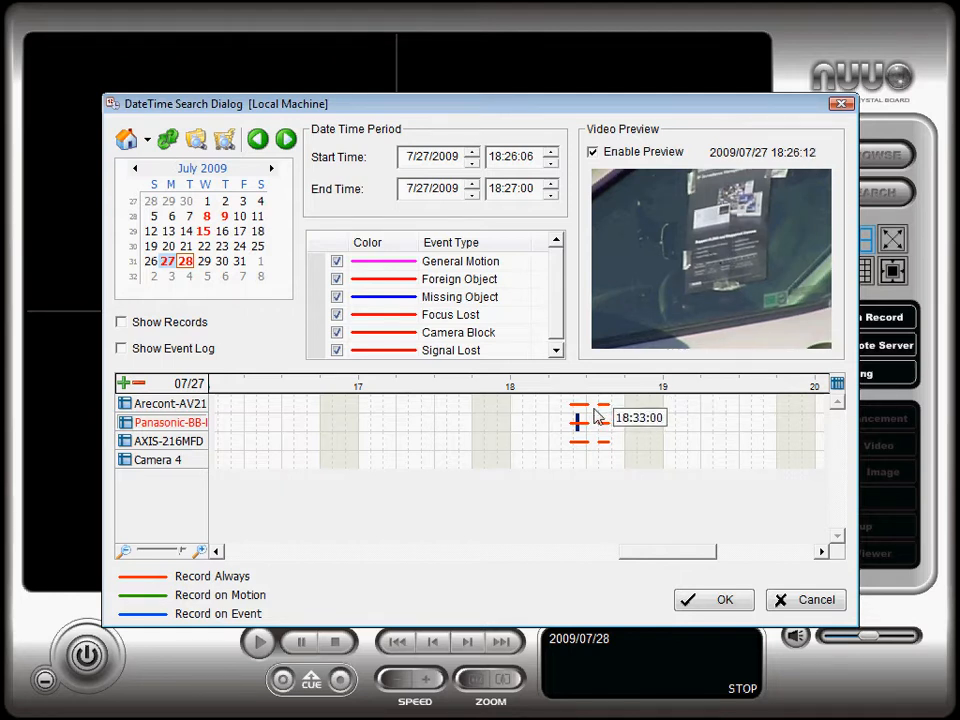
{"action": "mouse_move", "coordinate": [588, 448]}
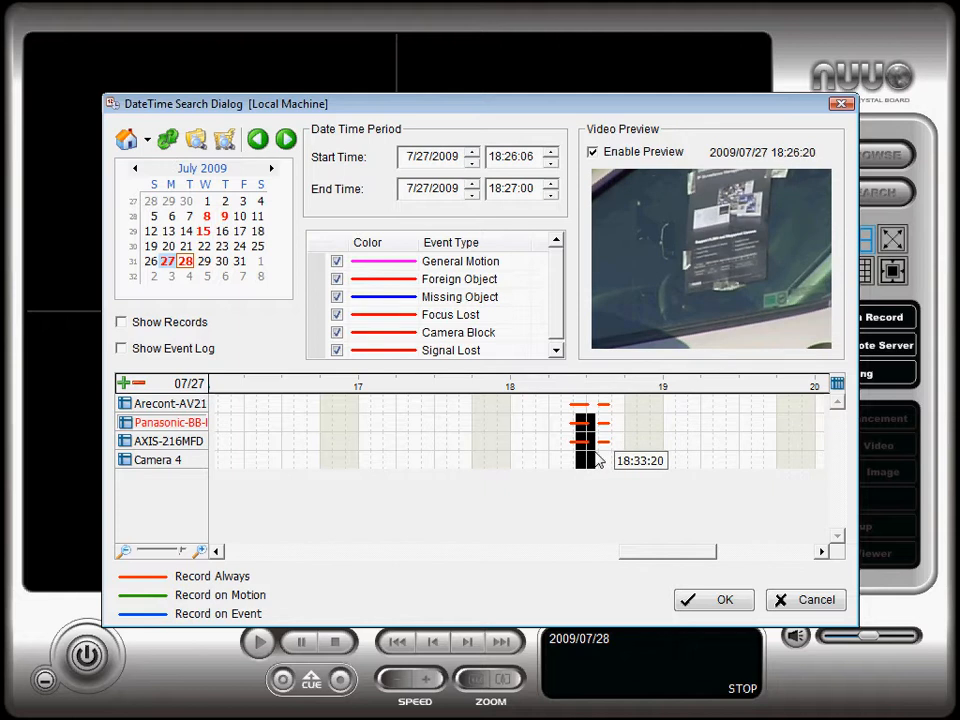
{"action": "left_click", "coordinate": [714, 600]}
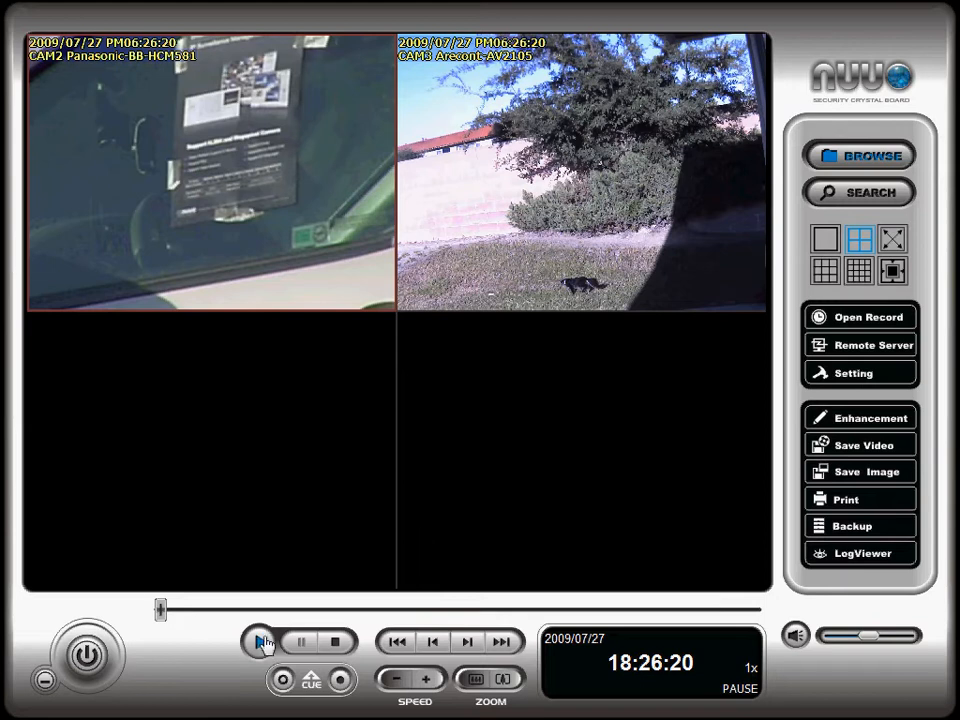
Step: Play the footage, vary its speed up and down, then stop back at 18:26:20
{"action": "left_click", "coordinate": [258, 642]}
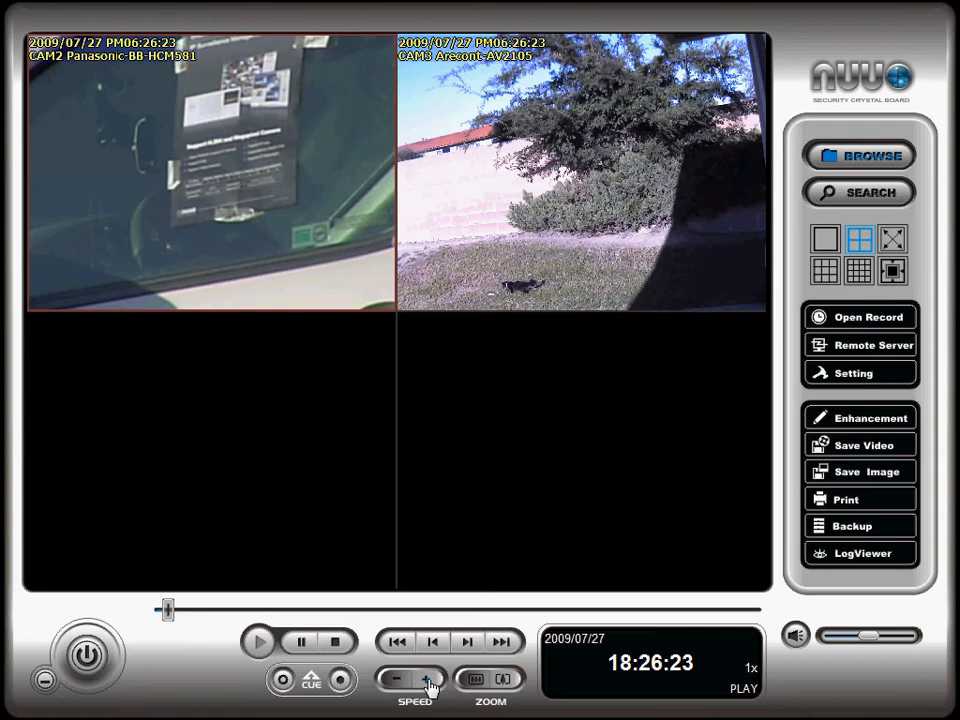
{"action": "left_click", "coordinate": [432, 680]}
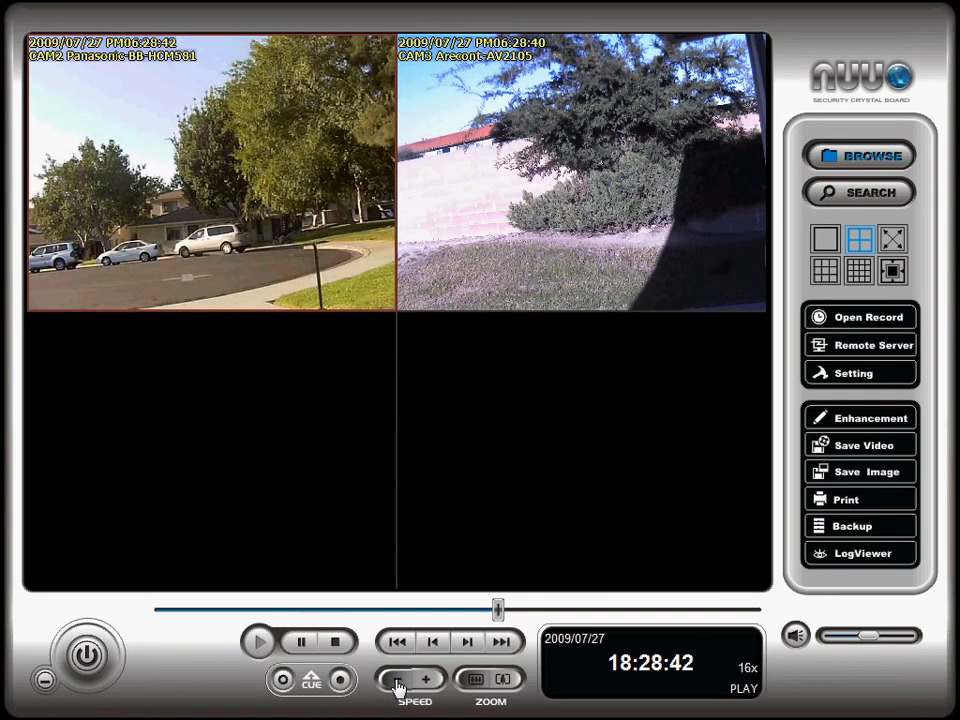
{"action": "left_click", "coordinate": [398, 680]}
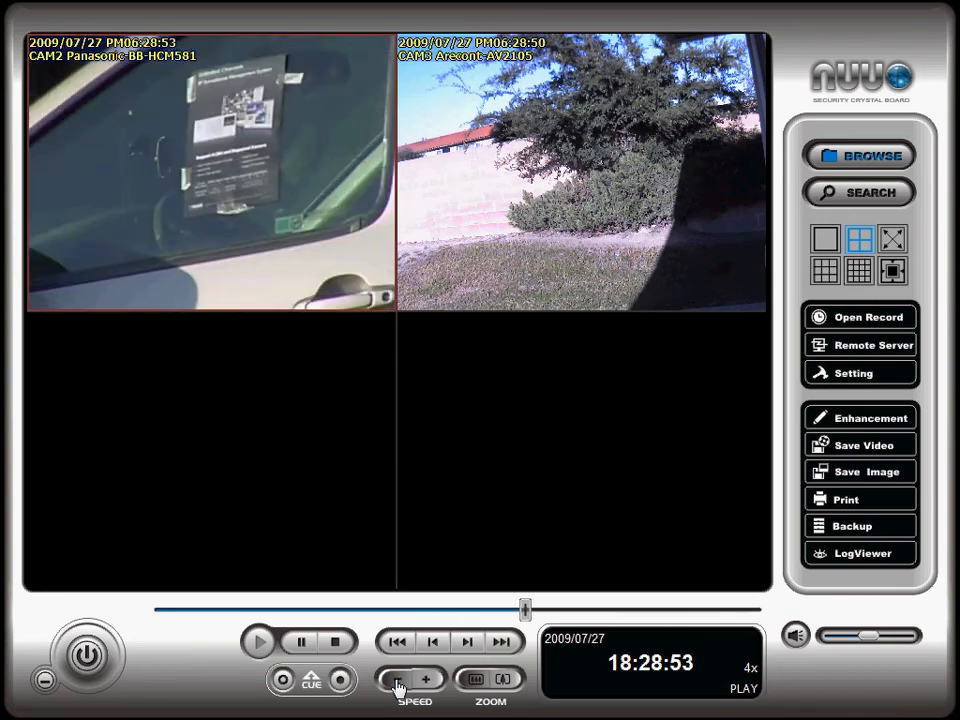
{"action": "left_click", "coordinate": [400, 680]}
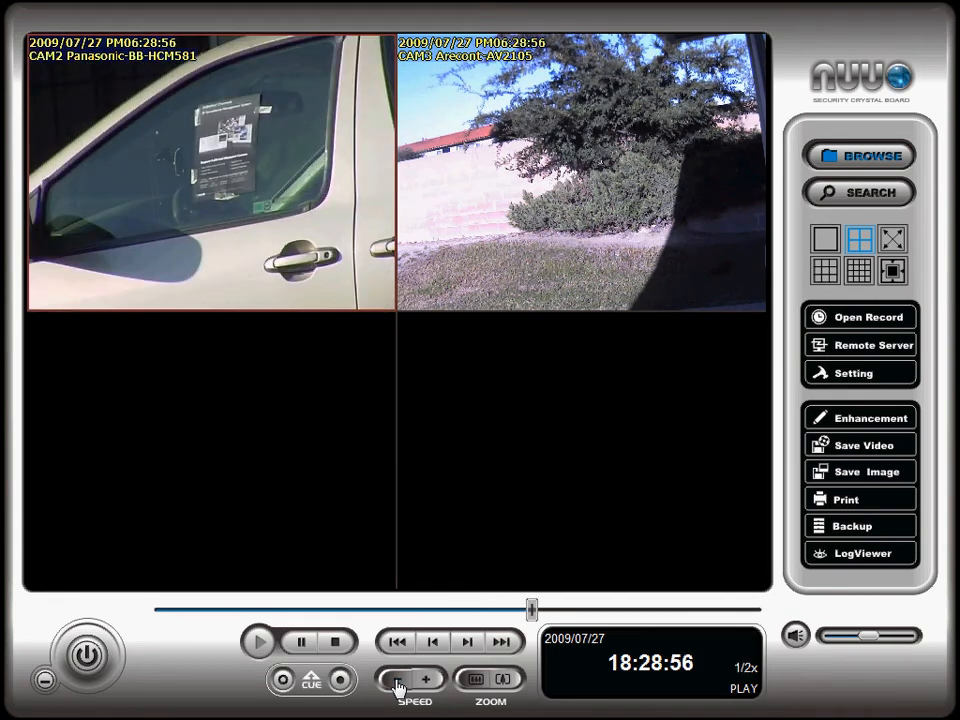
{"action": "left_click", "coordinate": [398, 680]}
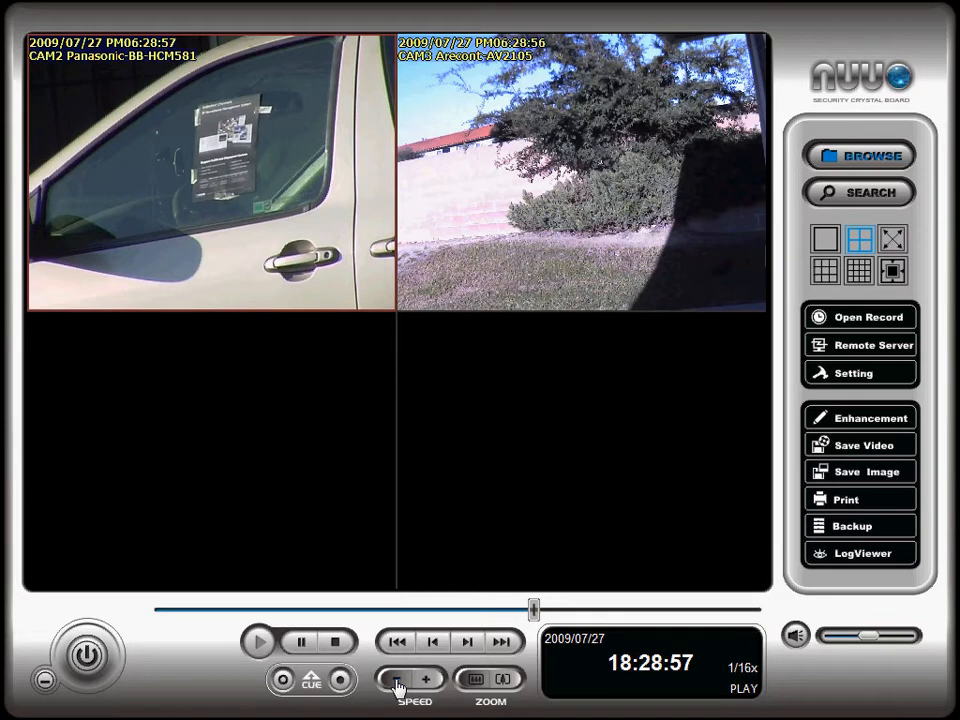
{"action": "left_click", "coordinate": [258, 642]}
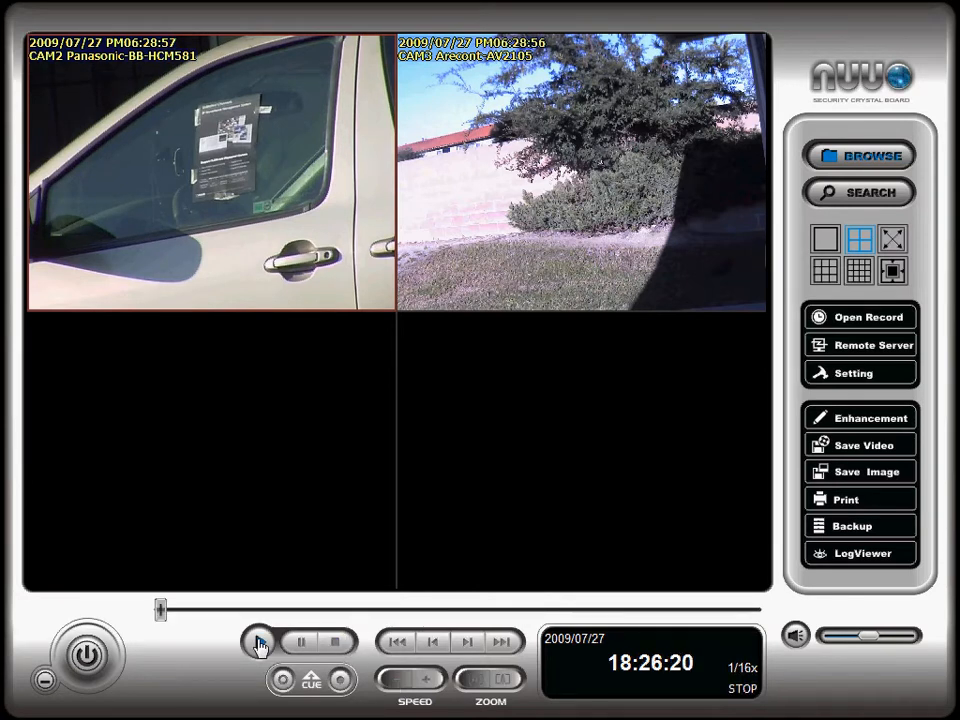
Step: Show the lawn camera alone and start the intelligent motion search tool
{"action": "left_click", "coordinate": [260, 642]}
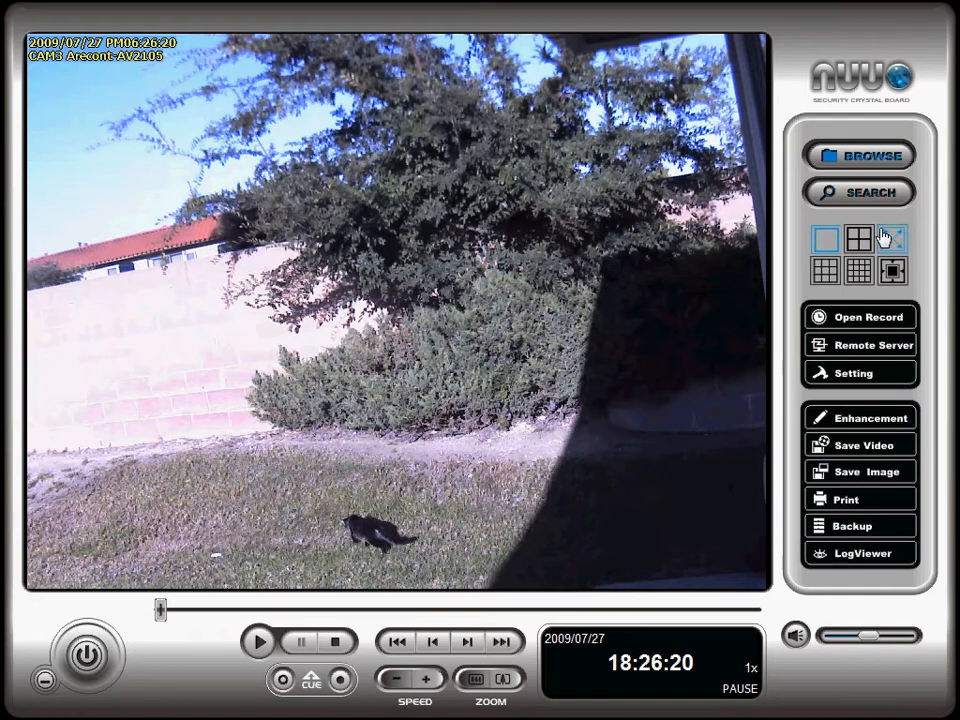
{"action": "left_click", "coordinate": [858, 192]}
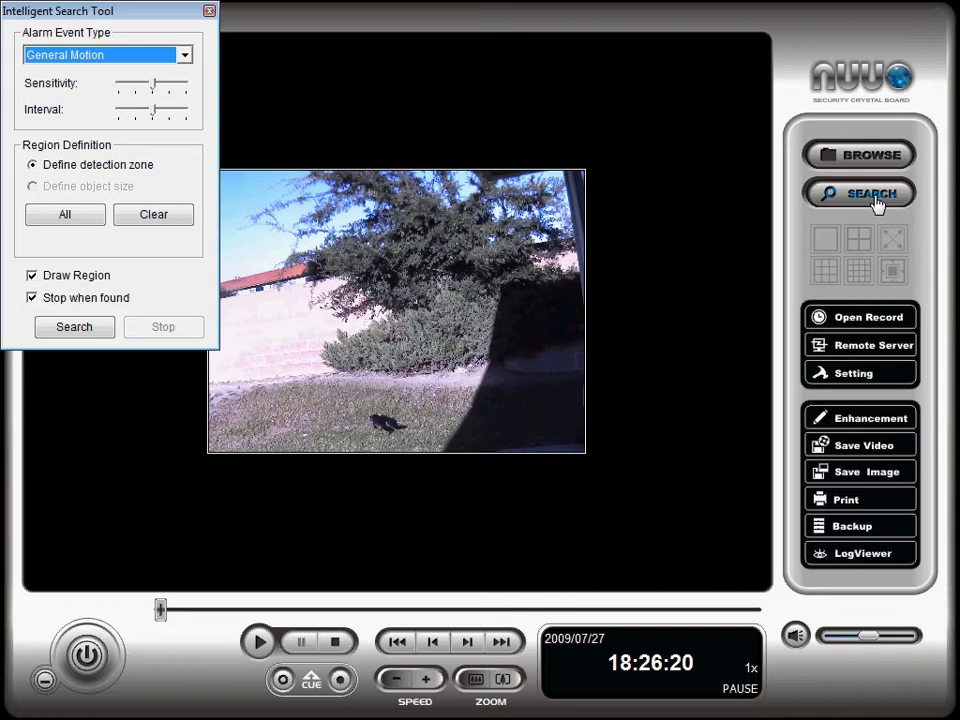
{"action": "left_click", "coordinate": [184, 56]}
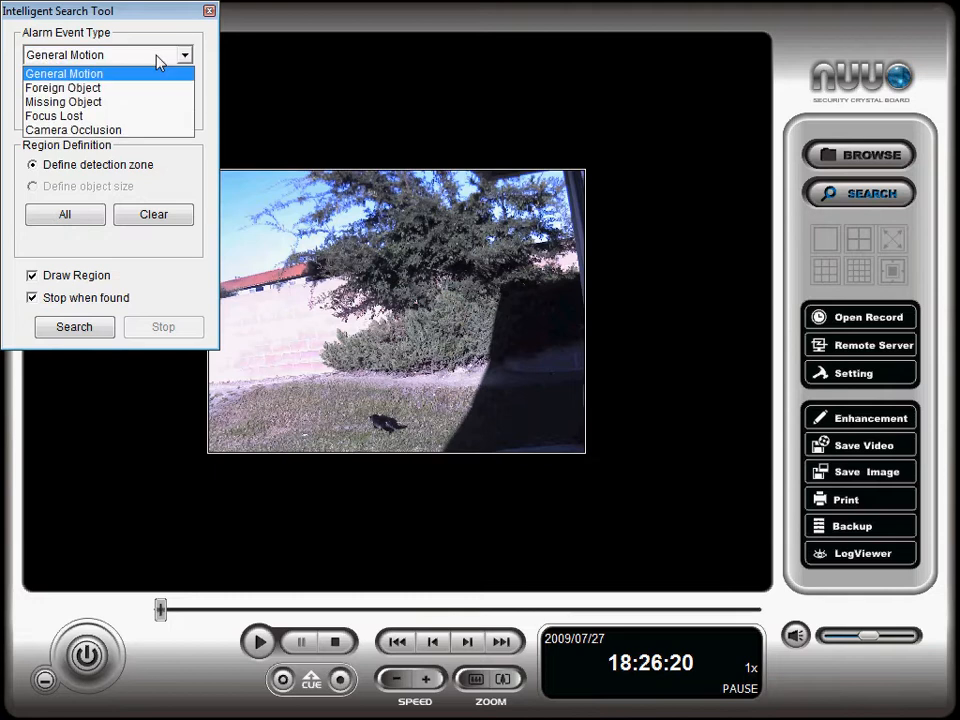
{"action": "mouse_move", "coordinate": [120, 82]}
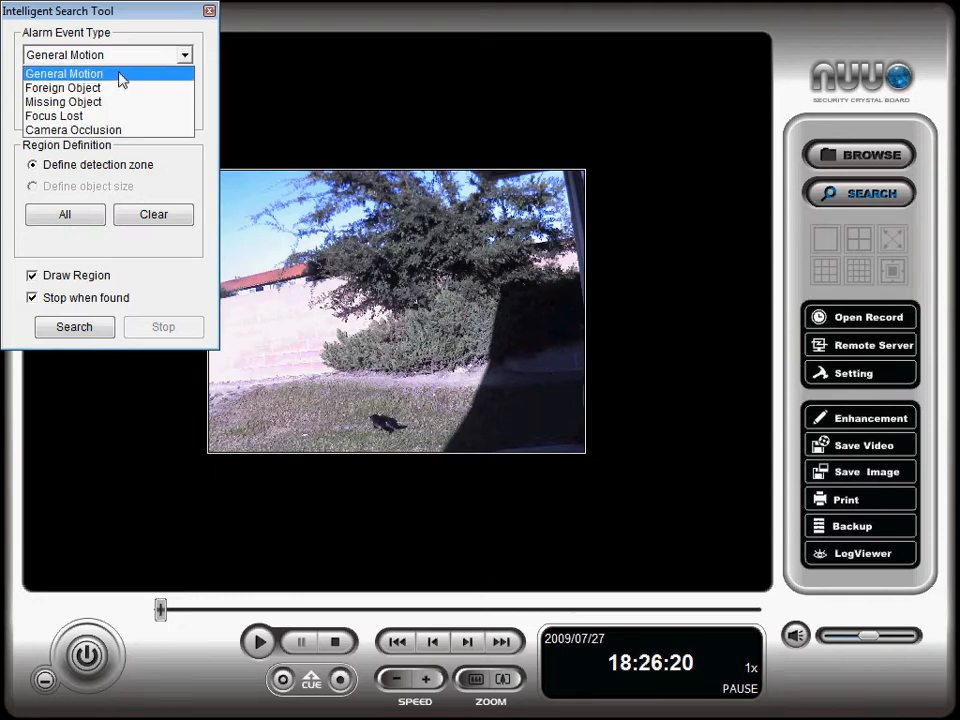
{"action": "mouse_move", "coordinate": [118, 92]}
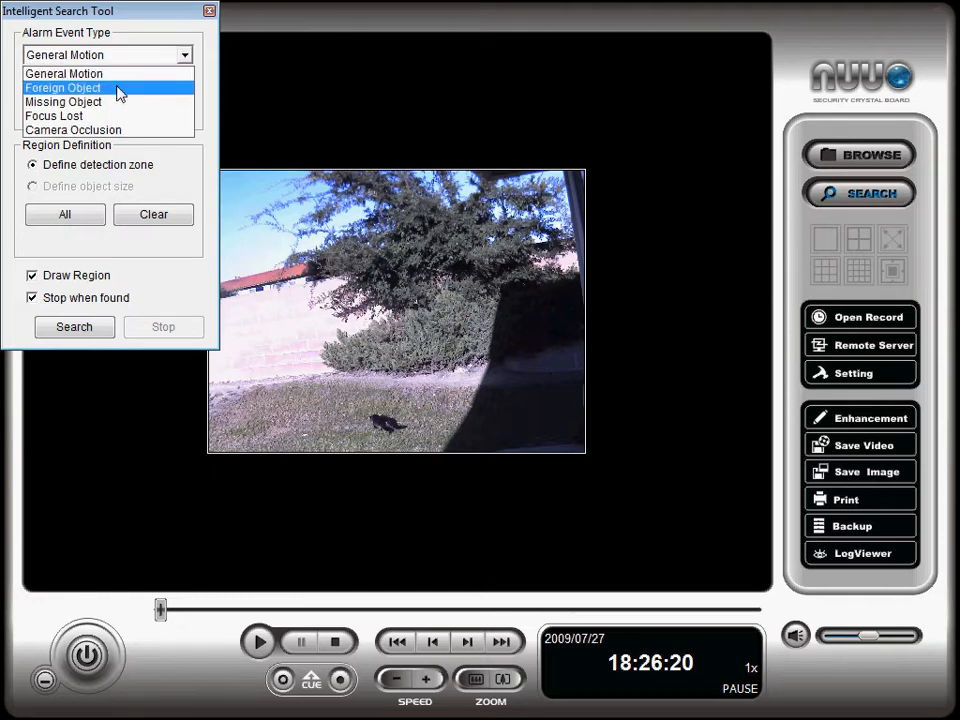
{"action": "mouse_move", "coordinate": [116, 100]}
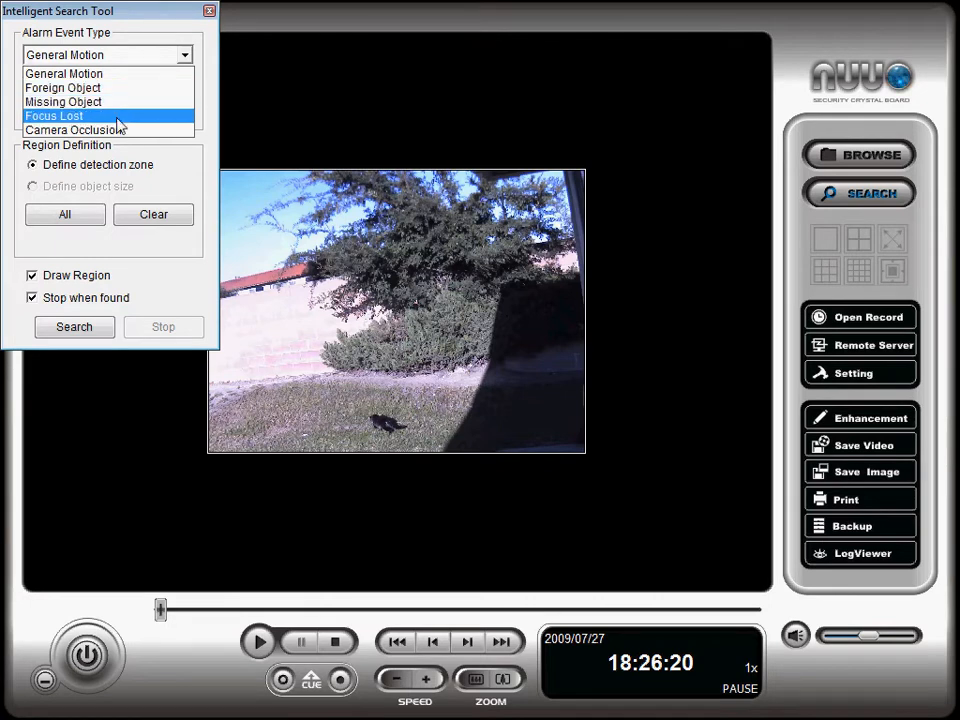
{"action": "left_click", "coordinate": [72, 130]}
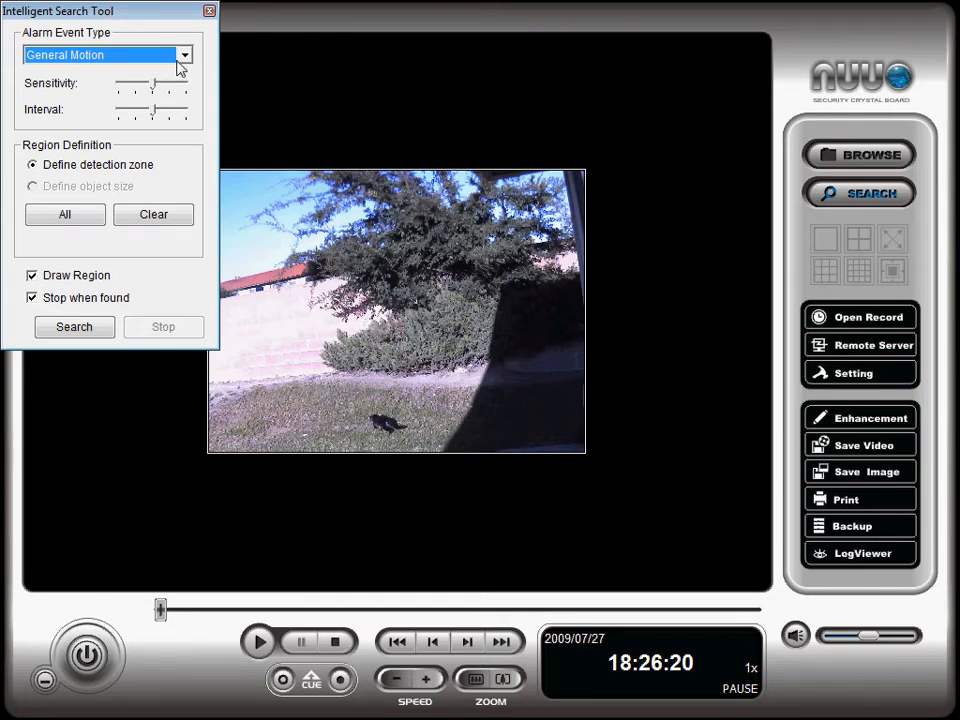
{"action": "left_click", "coordinate": [184, 56]}
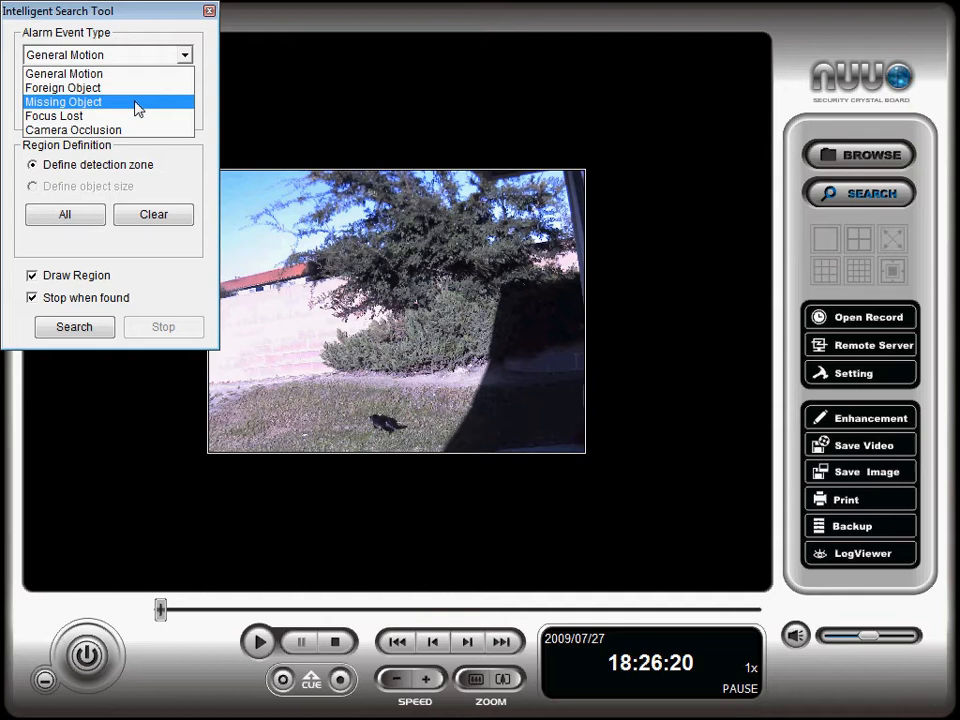
{"action": "left_click", "coordinate": [64, 72]}
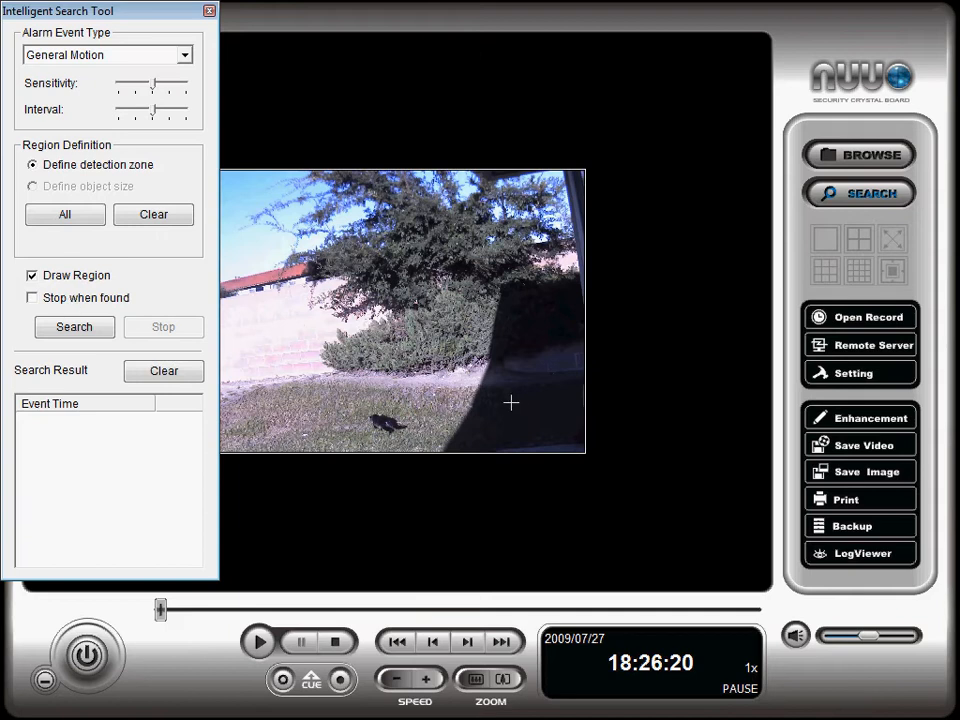
{"action": "mouse_move", "coordinate": [470, 378]}
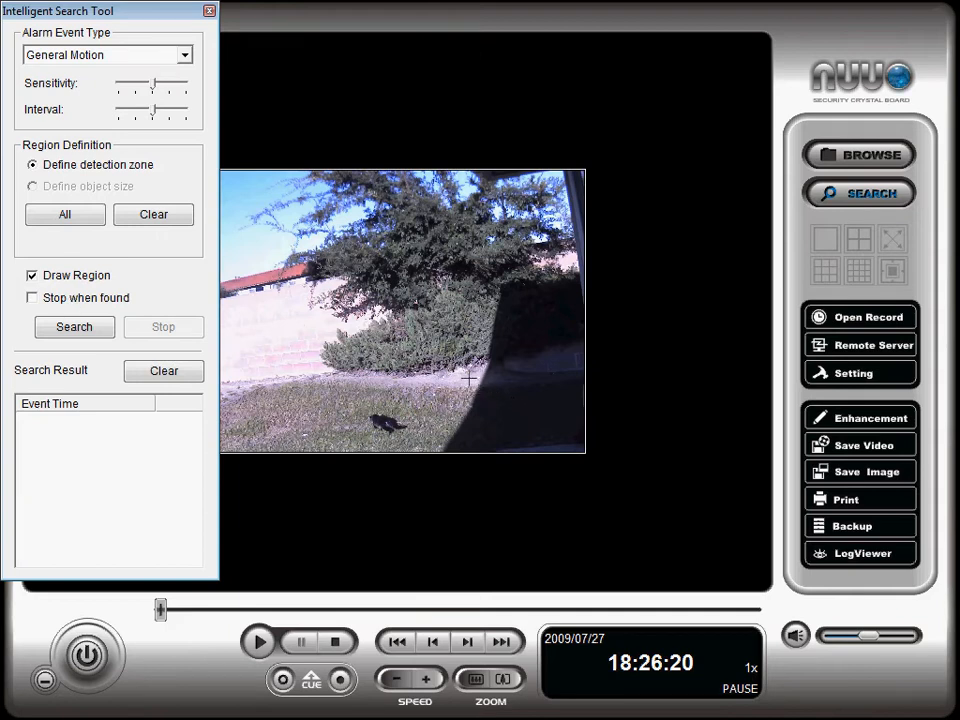
{"action": "mouse_move", "coordinate": [476, 420]}
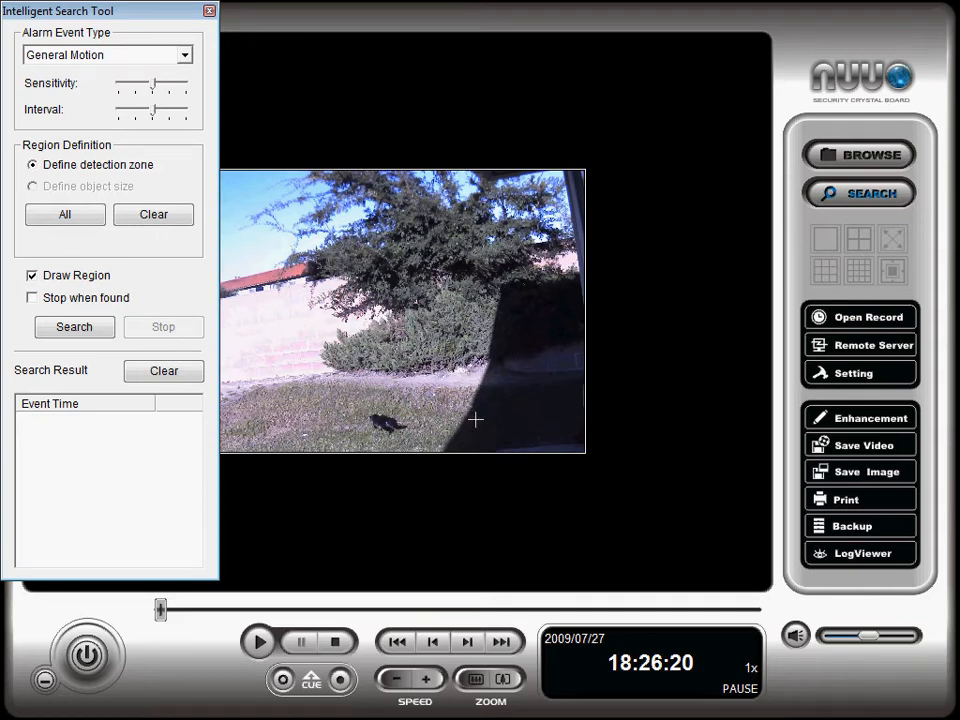
Step: Define a small motion detection zone over the lower middle of the lawn image
{"action": "left_click_drag", "start_coordinate": [476, 420], "coordinate": [556, 460]}
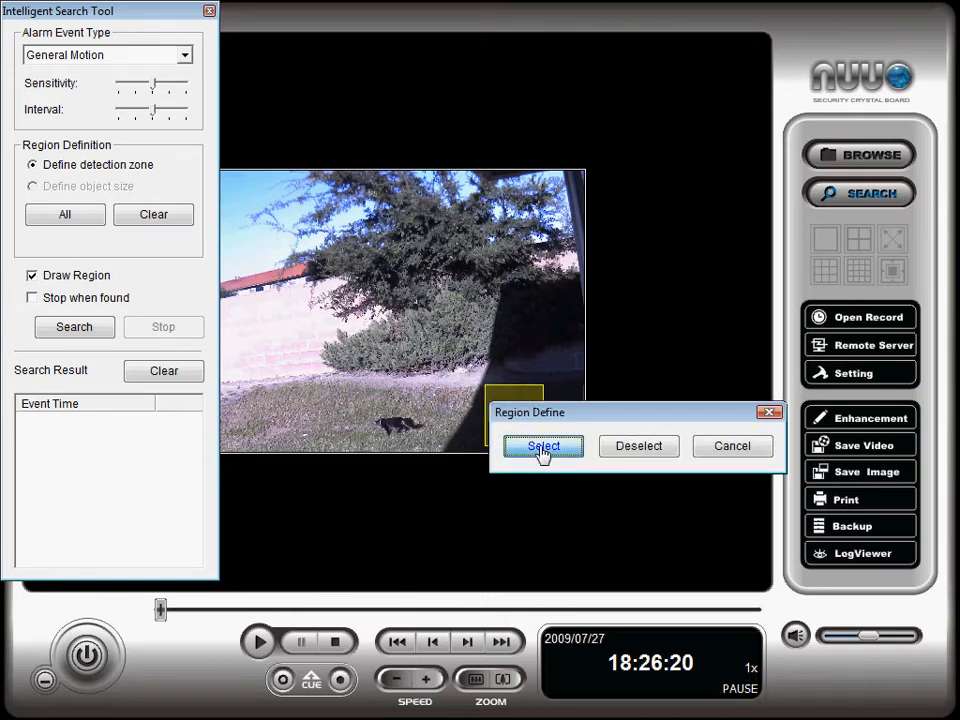
{"action": "left_click", "coordinate": [544, 446]}
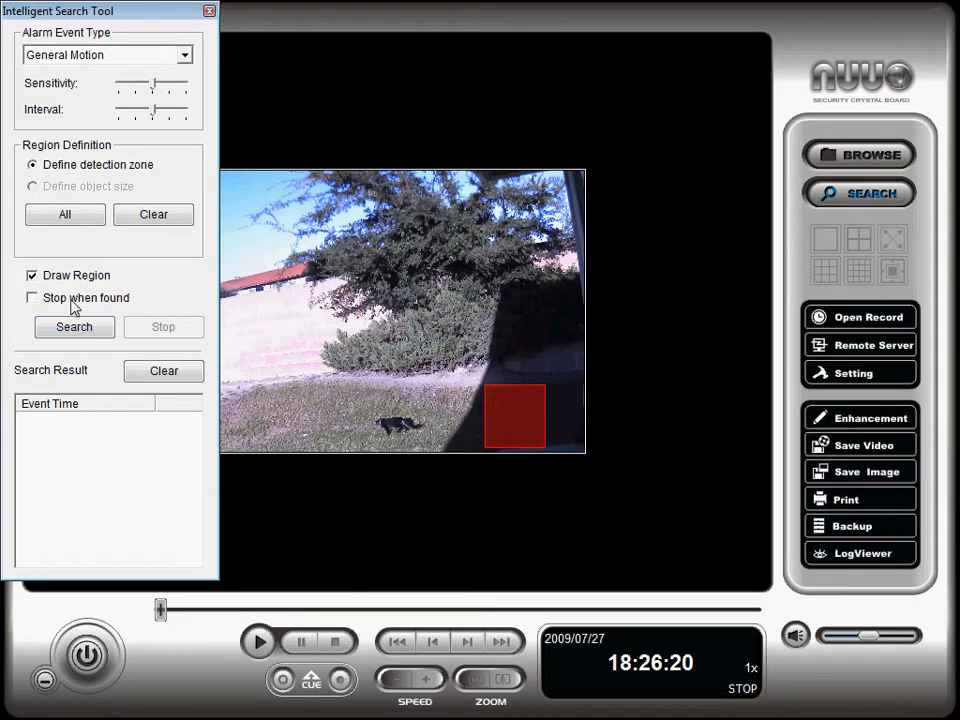
Step: Run the motion search on the zone, finding one event at 2009/07/27 18:28:39
{"action": "left_click", "coordinate": [74, 328]}
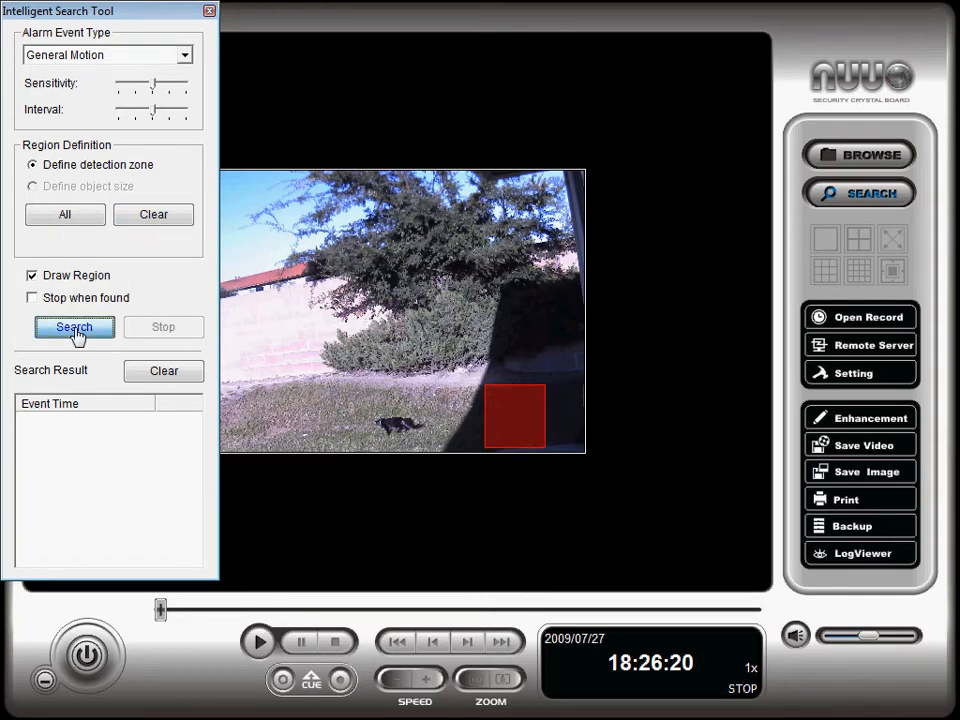
{"action": "left_click", "coordinate": [74, 328]}
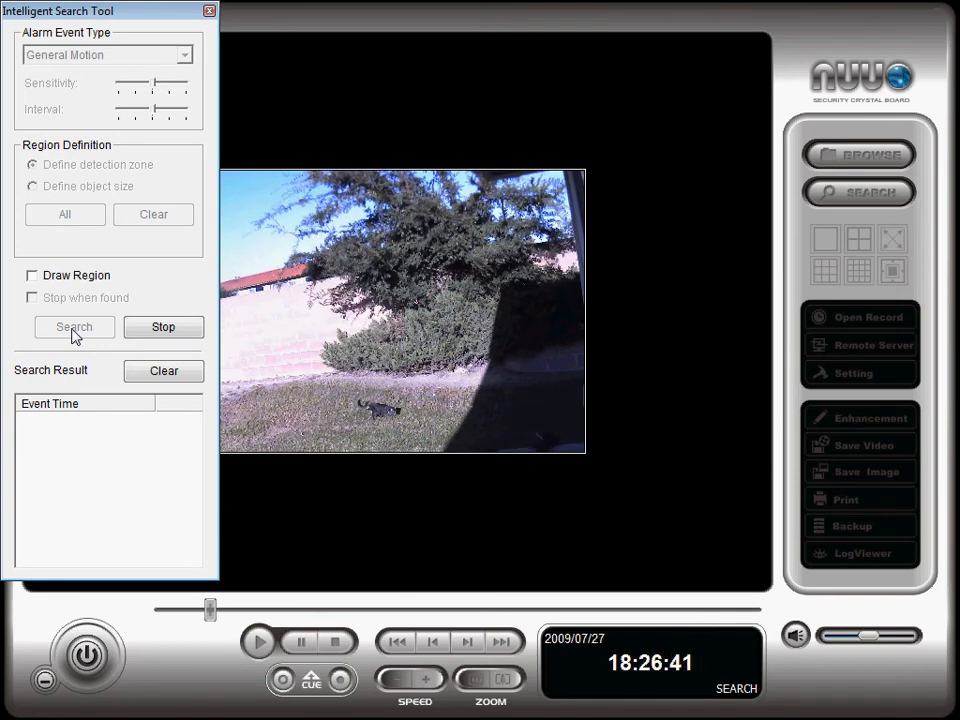
{"action": "left_click", "coordinate": [74, 328]}
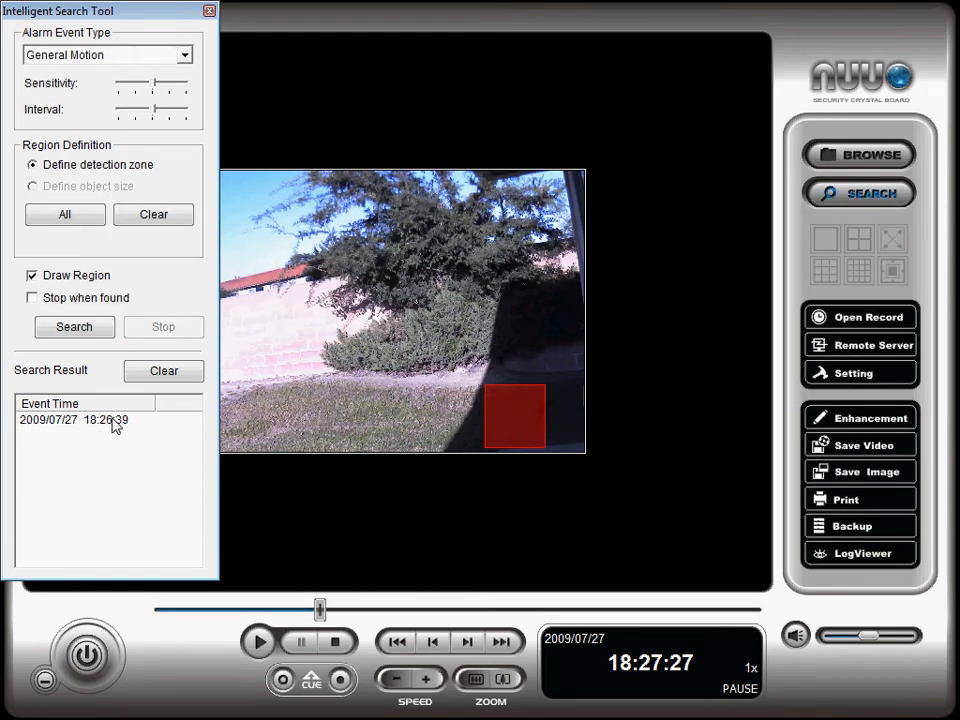
Step: Play back the footage of the found 18:28:39 motion event
{"action": "left_click", "coordinate": [72, 420]}
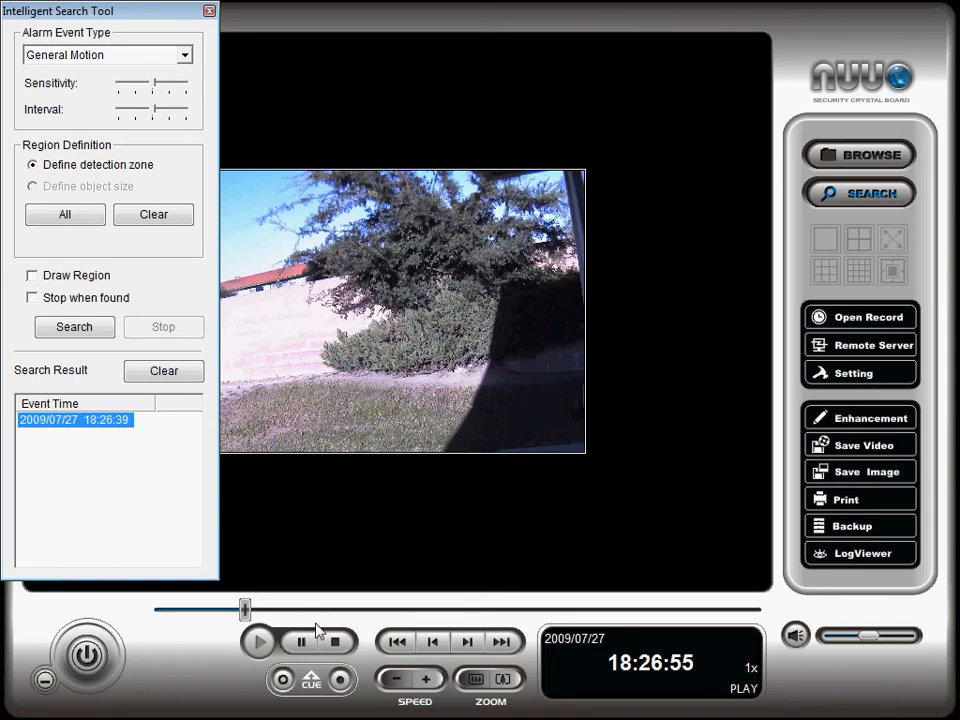
{"action": "mouse_move", "coordinate": [428, 684]}
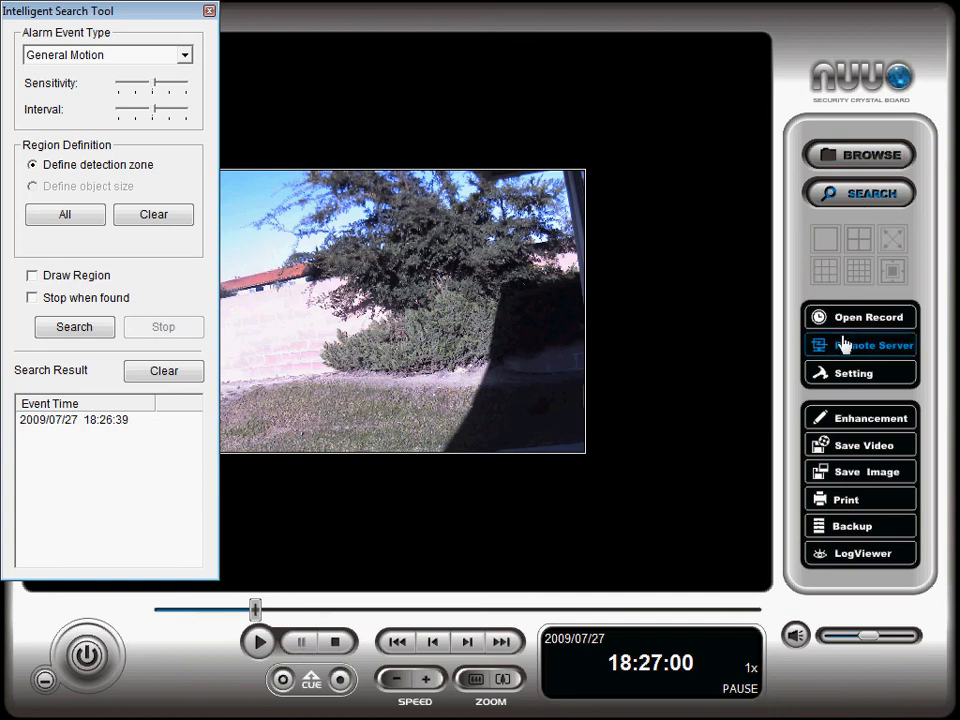
{"action": "mouse_move", "coordinate": [862, 418]}
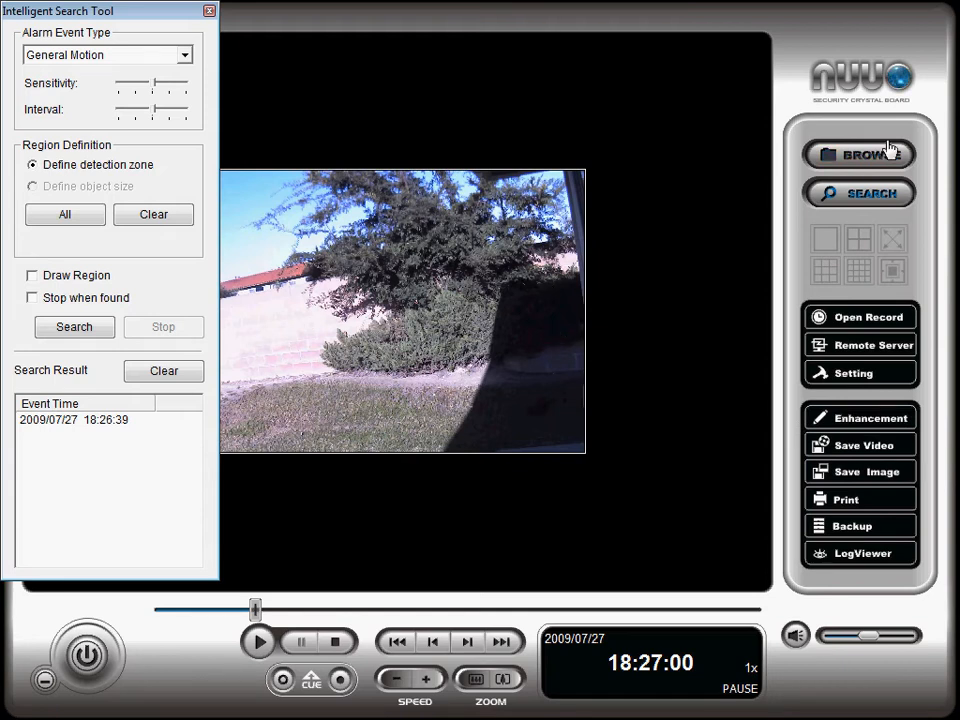
Step: Return to browsing and enable Visibility (raised strength), Sharpen and Brightness post-processing filters
{"action": "left_click", "coordinate": [860, 418]}
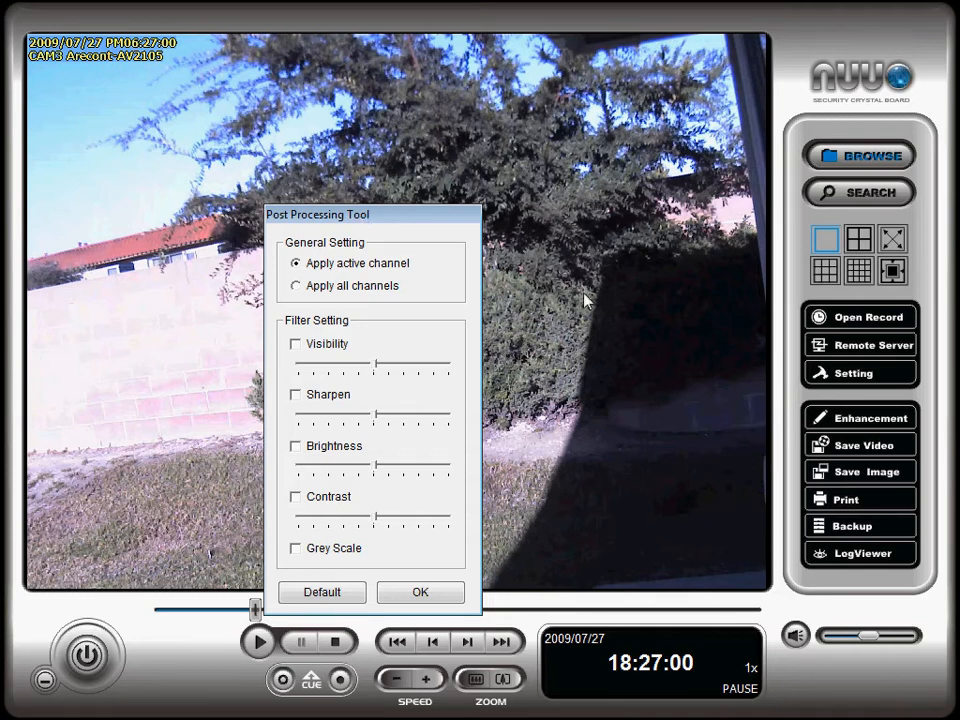
{"action": "mouse_move", "coordinate": [672, 480]}
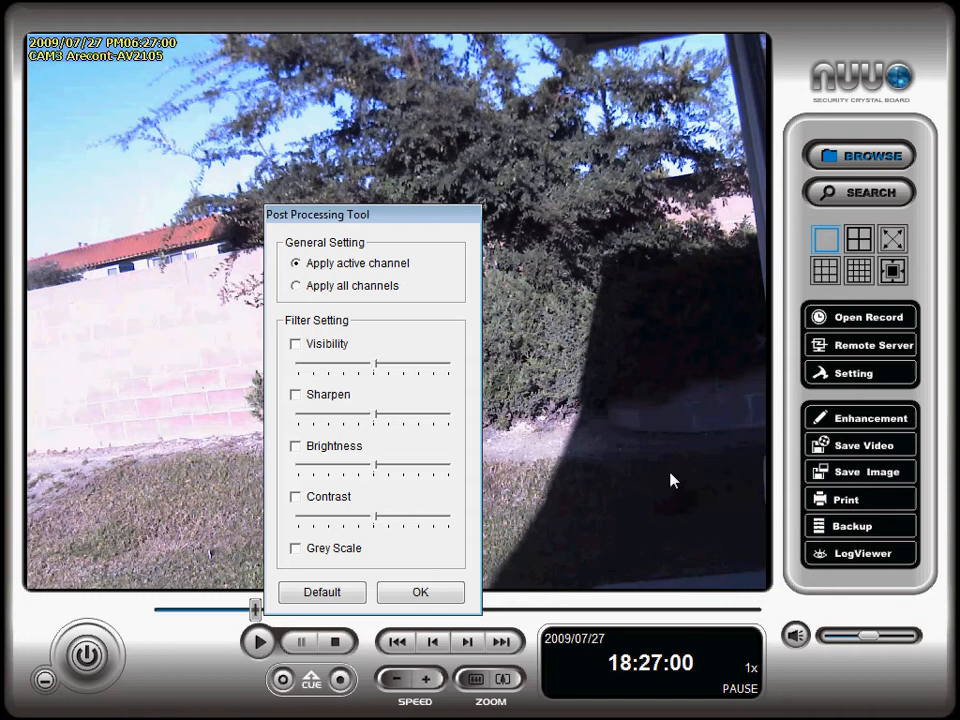
{"action": "mouse_move", "coordinate": [310, 338]}
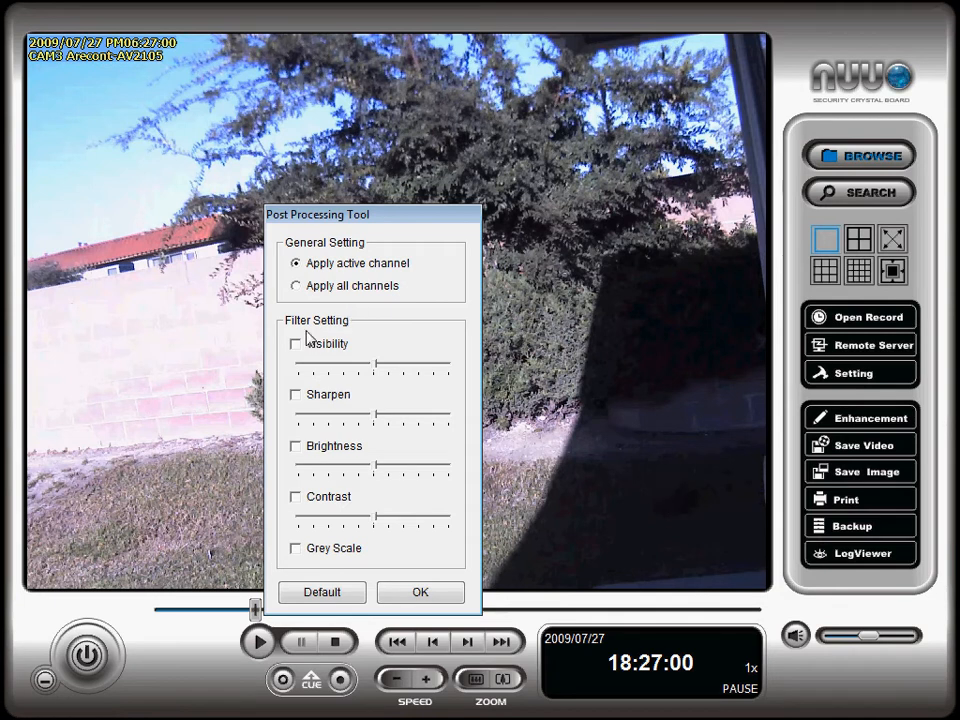
{"action": "mouse_move", "coordinate": [302, 356]}
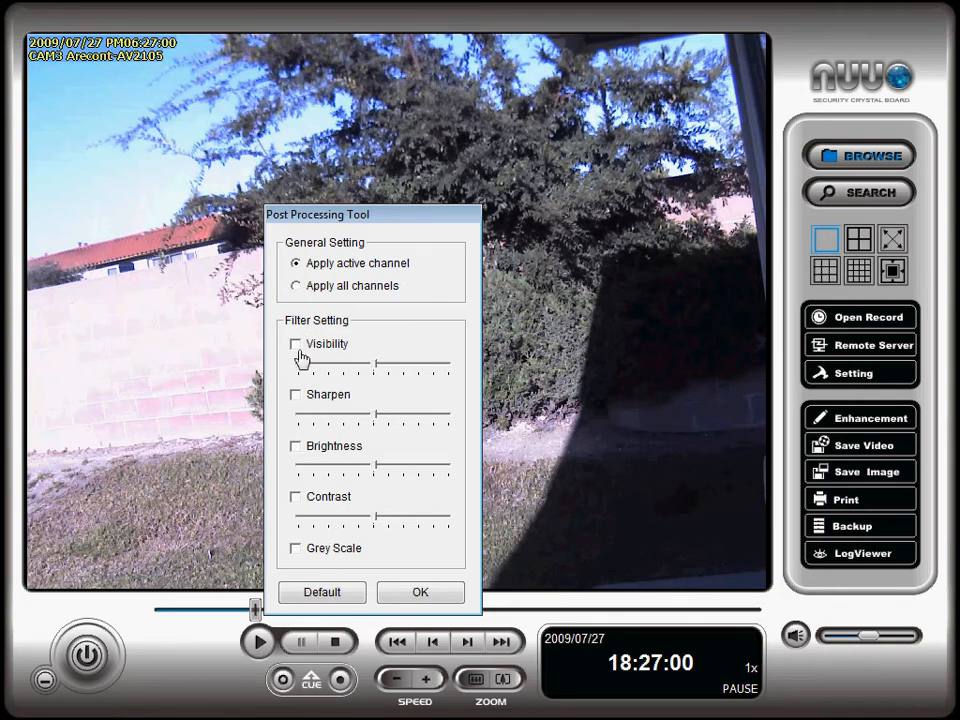
{"action": "left_click", "coordinate": [296, 344]}
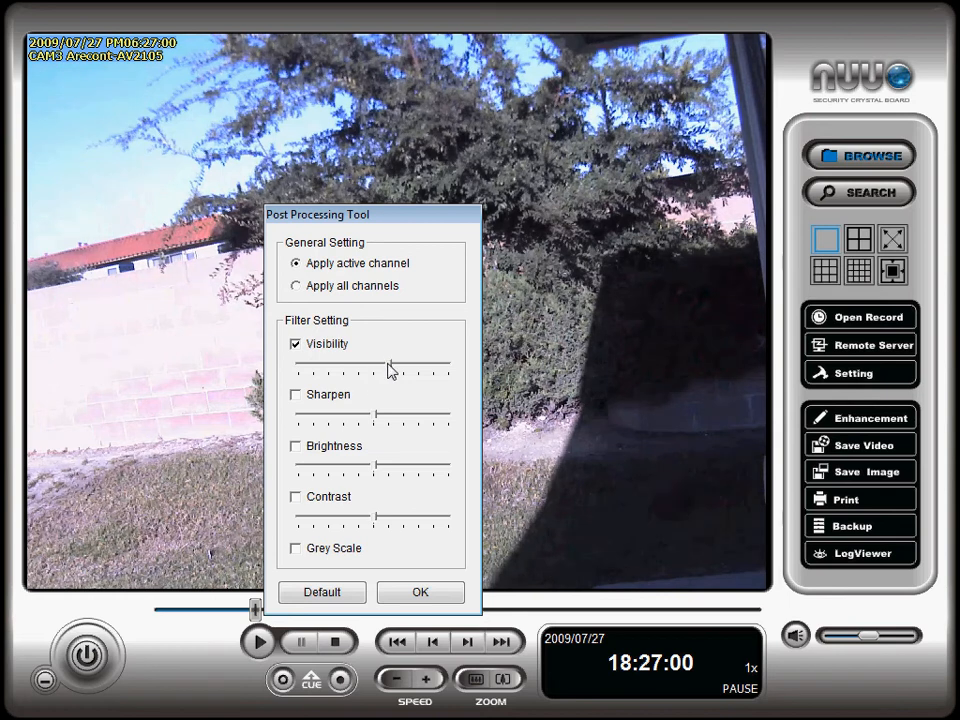
{"action": "left_click_drag", "start_coordinate": [390, 368], "coordinate": [448, 368]}
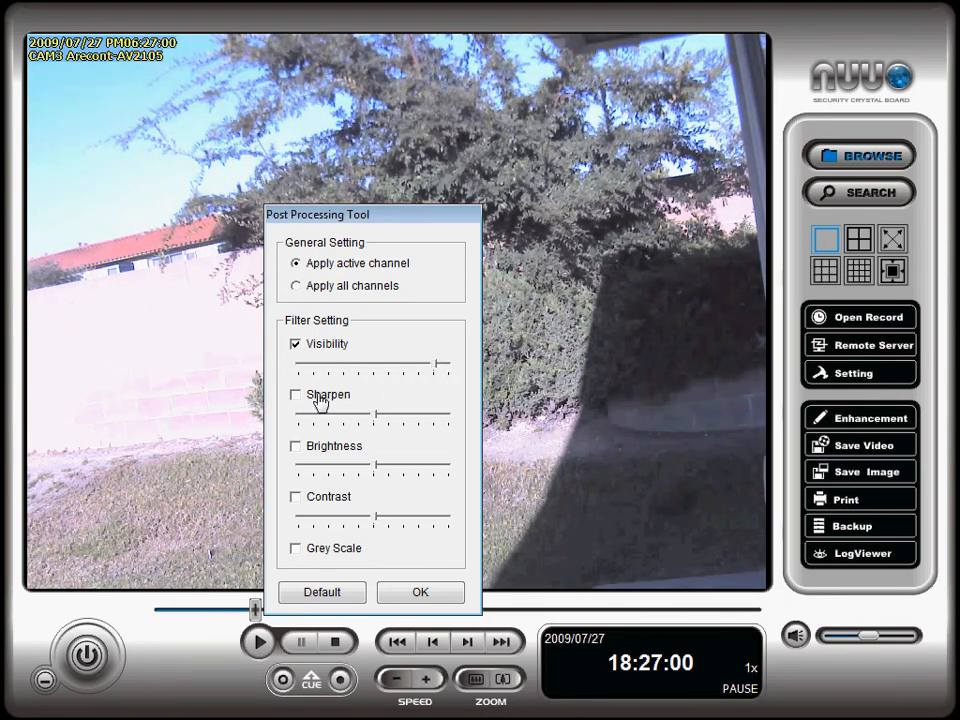
{"action": "left_click", "coordinate": [296, 394]}
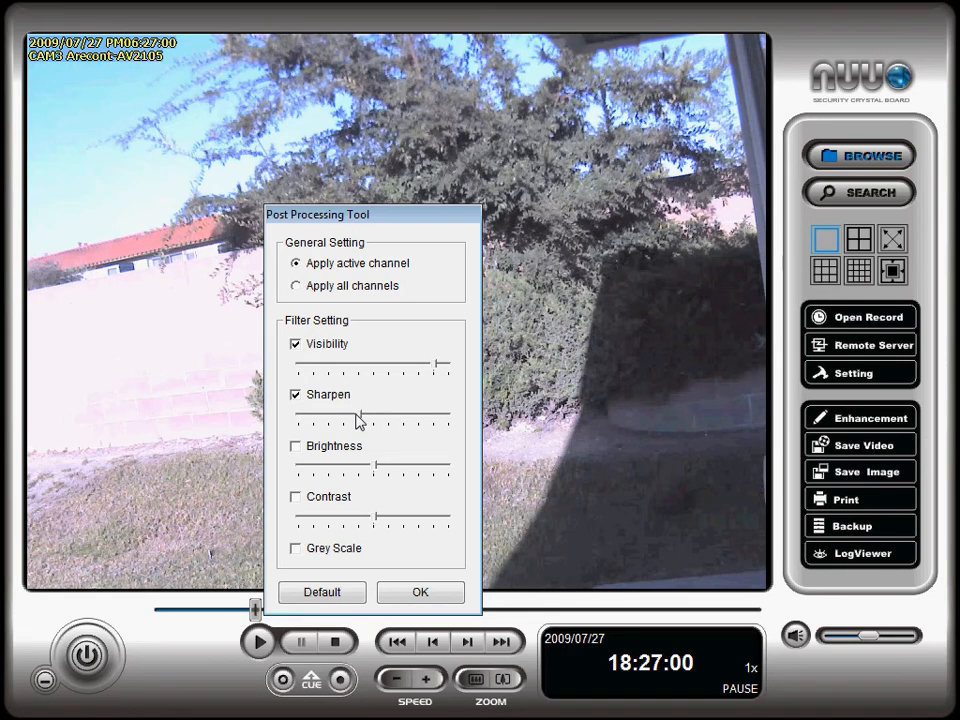
{"action": "left_click", "coordinate": [296, 446]}
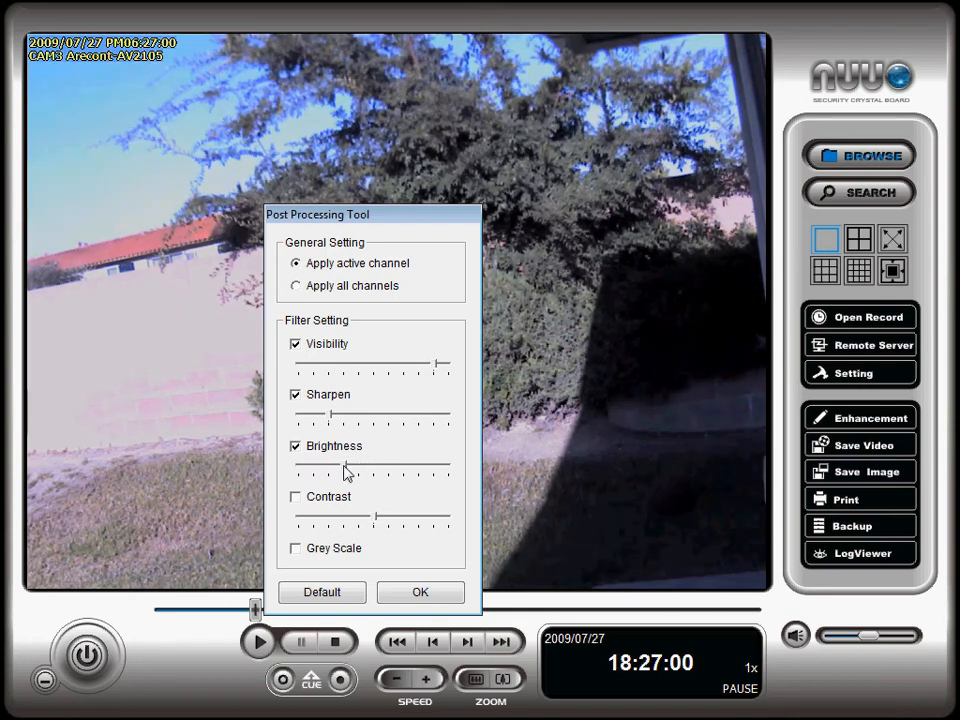
{"action": "left_click", "coordinate": [296, 496]}
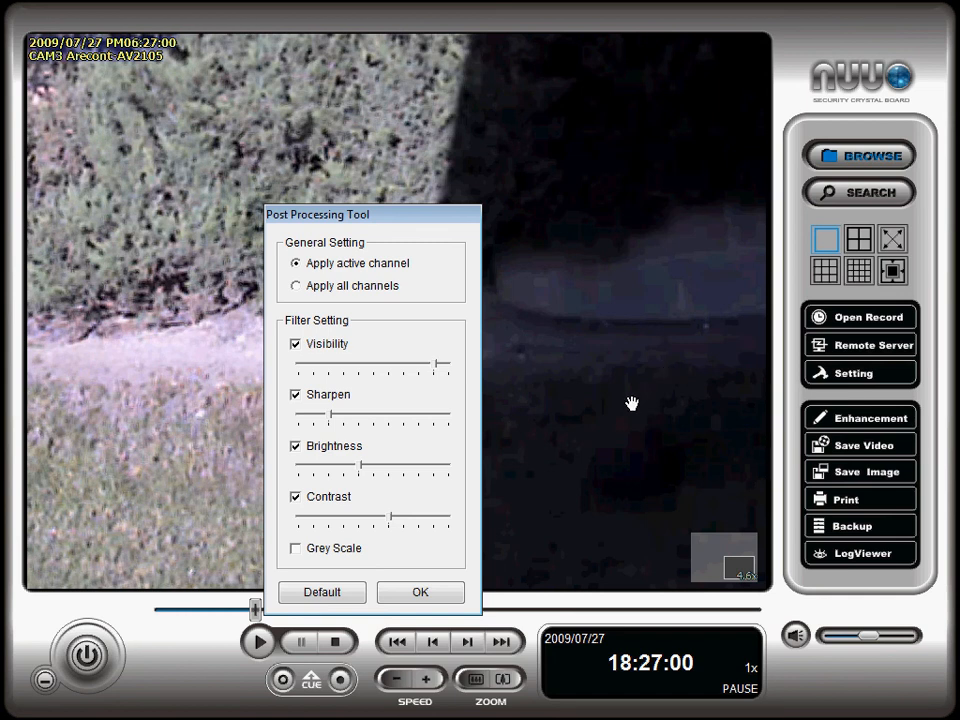
{"action": "mouse_move", "coordinate": [648, 452]}
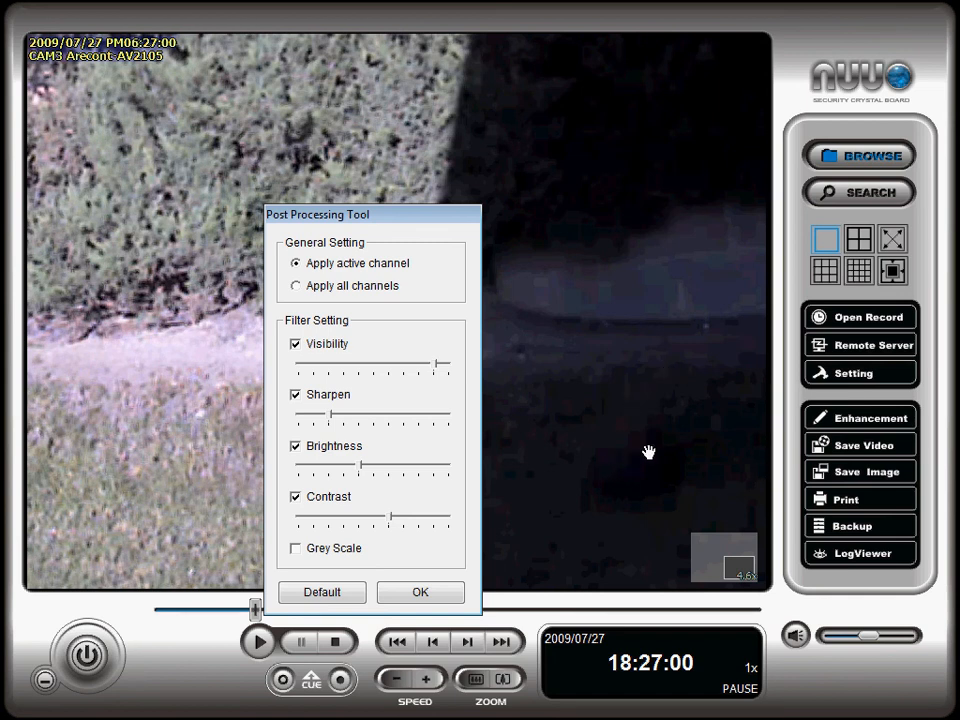
{"action": "mouse_move", "coordinate": [644, 458]}
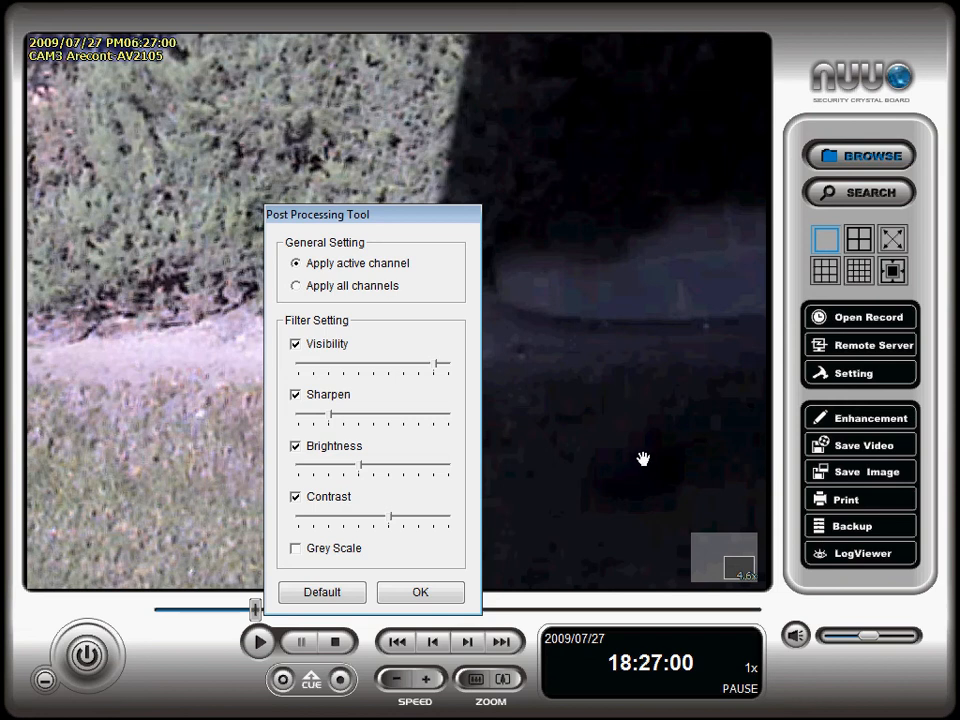
{"action": "mouse_move", "coordinate": [640, 456]}
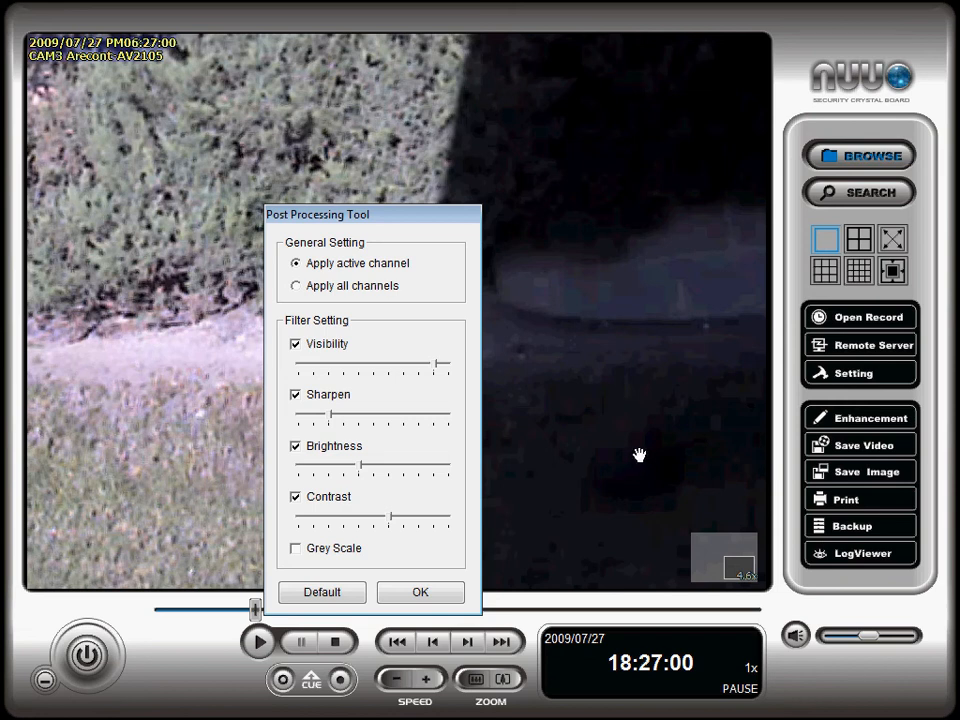
{"action": "mouse_move", "coordinate": [846, 500]}
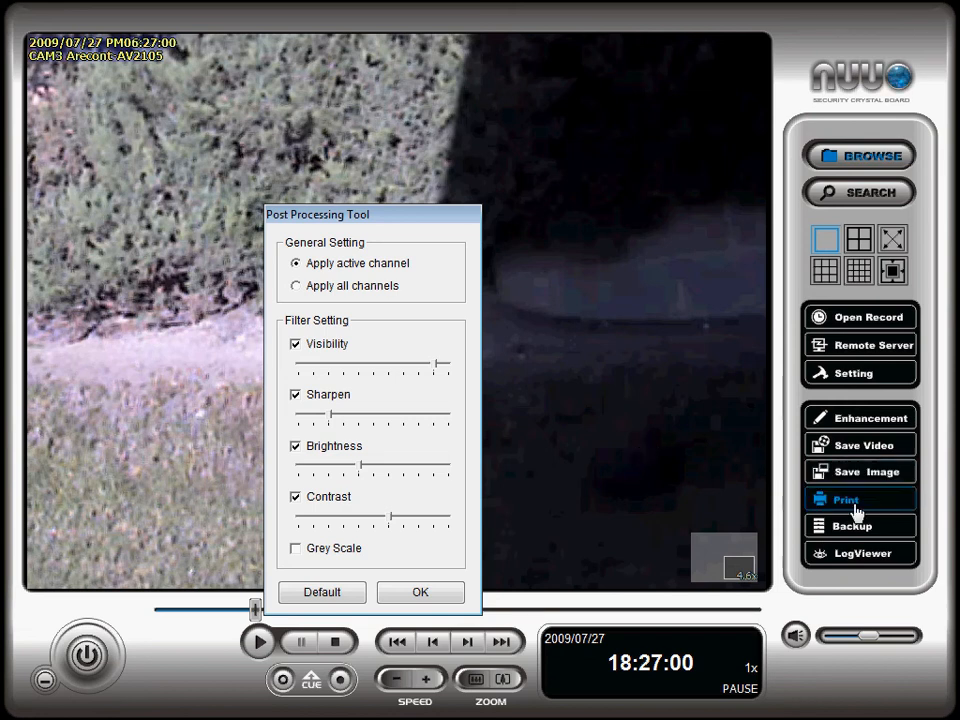
{"action": "mouse_move", "coordinate": [860, 472]}
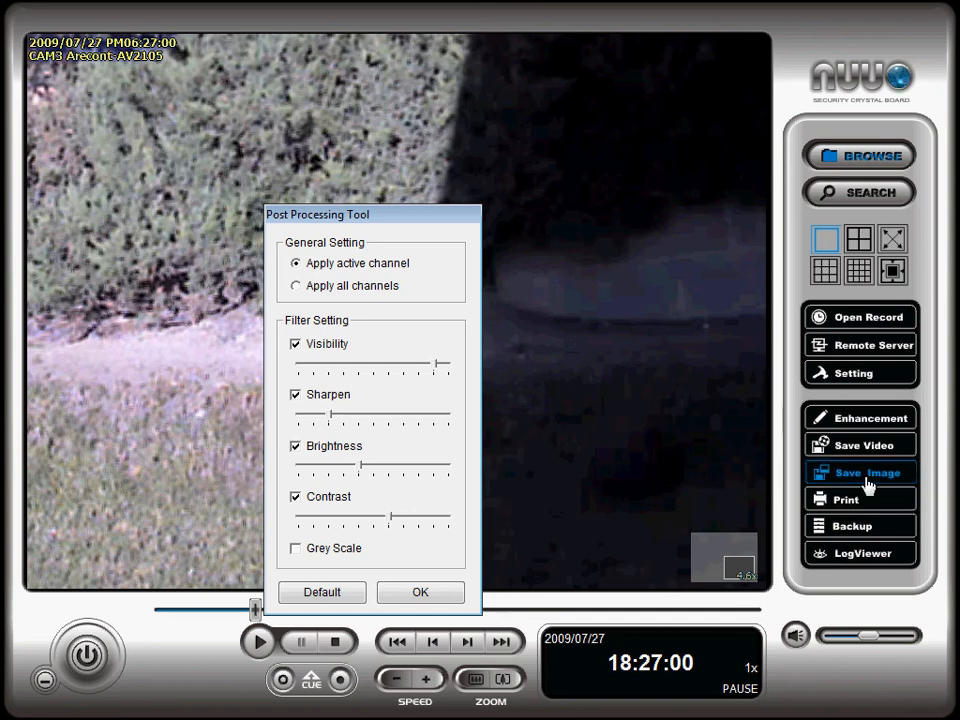
Step: Take a snapshot, preview it at full 1600×1184 size, then limit it to the selected 748×553 region
{"action": "left_click", "coordinate": [860, 472]}
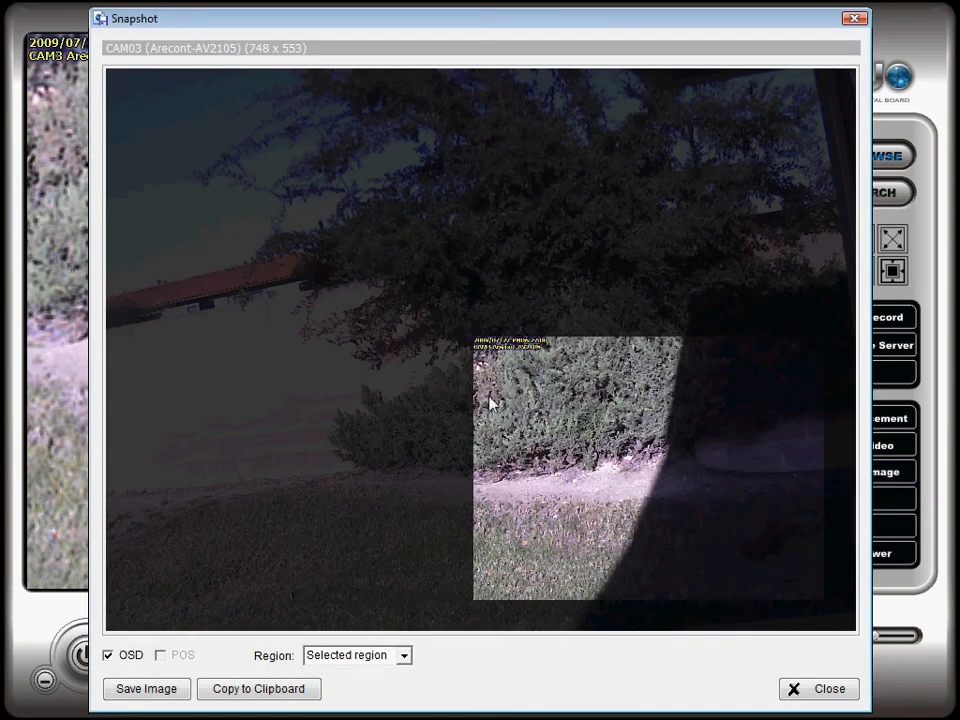
{"action": "mouse_move", "coordinate": [100, 436]}
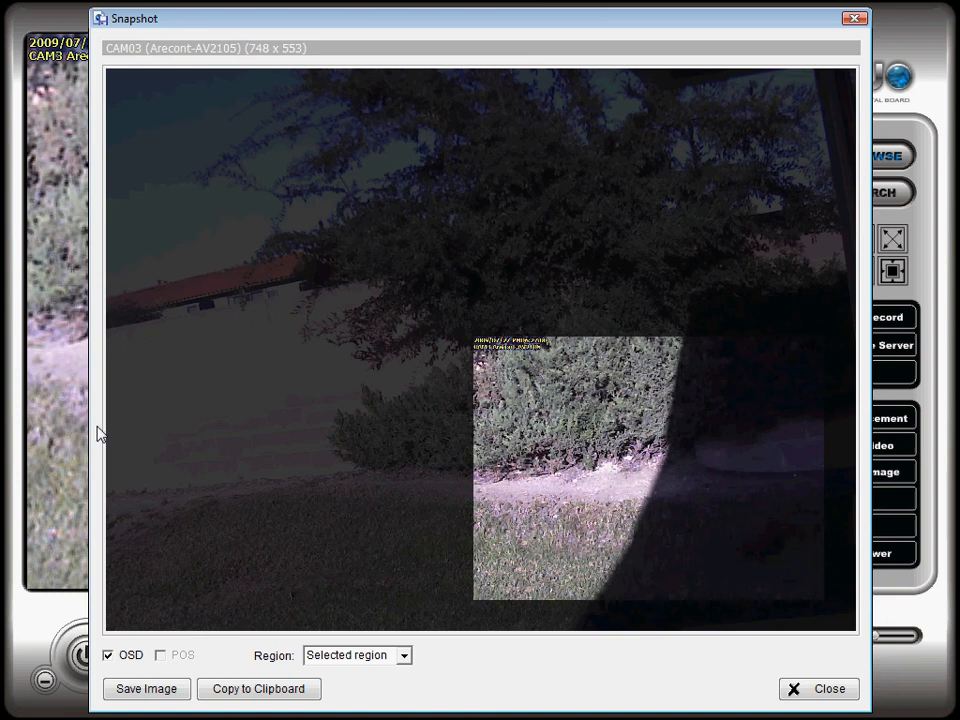
{"action": "mouse_move", "coordinate": [420, 676]}
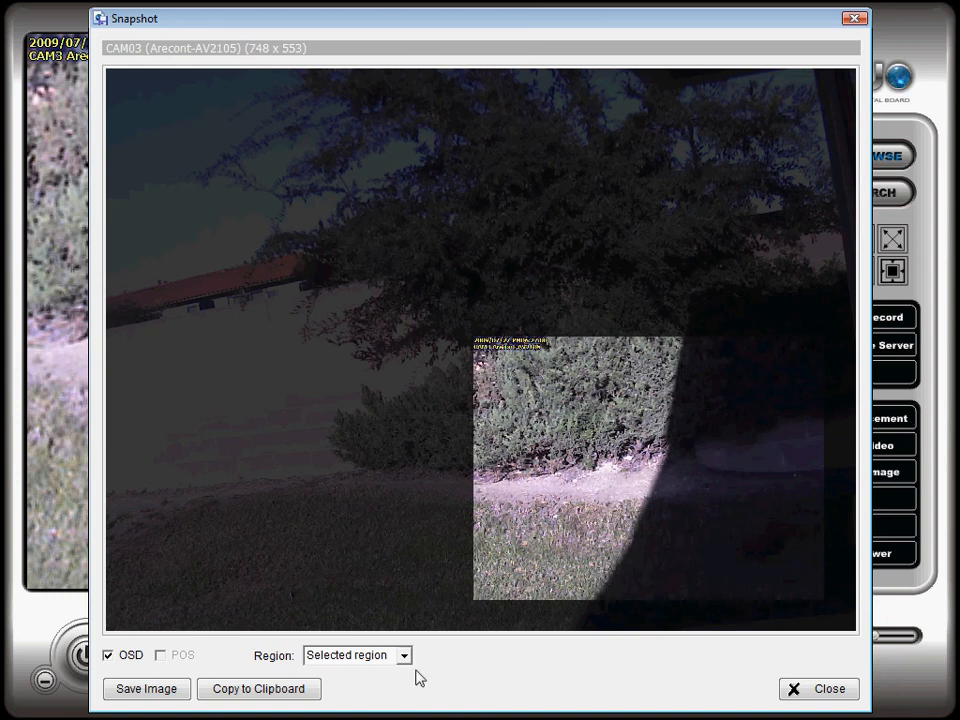
{"action": "left_click", "coordinate": [404, 656]}
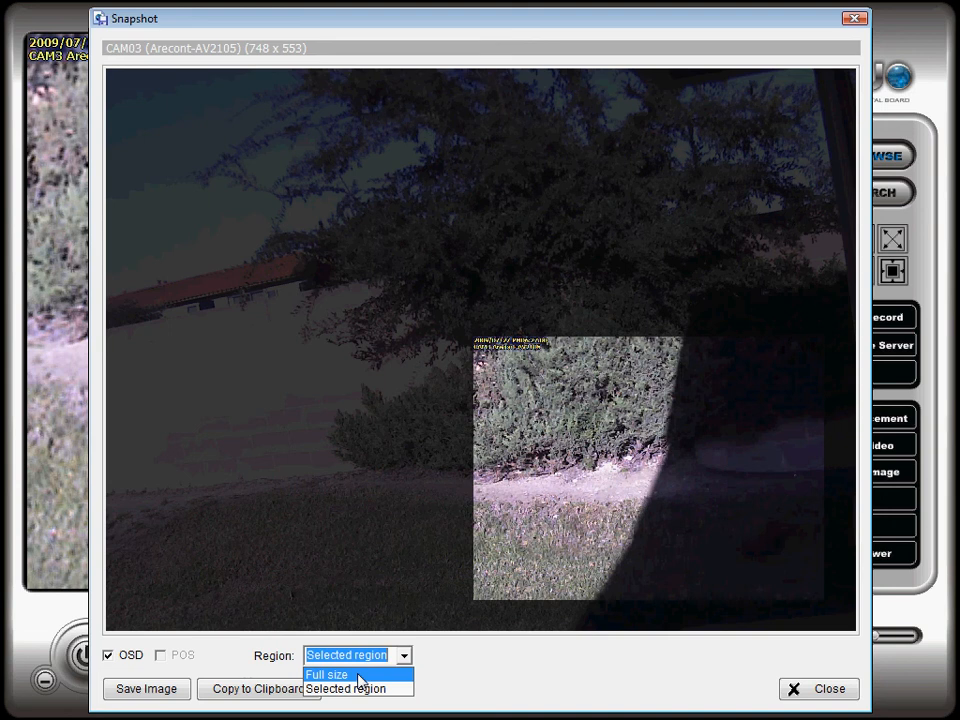
{"action": "left_click", "coordinate": [326, 674]}
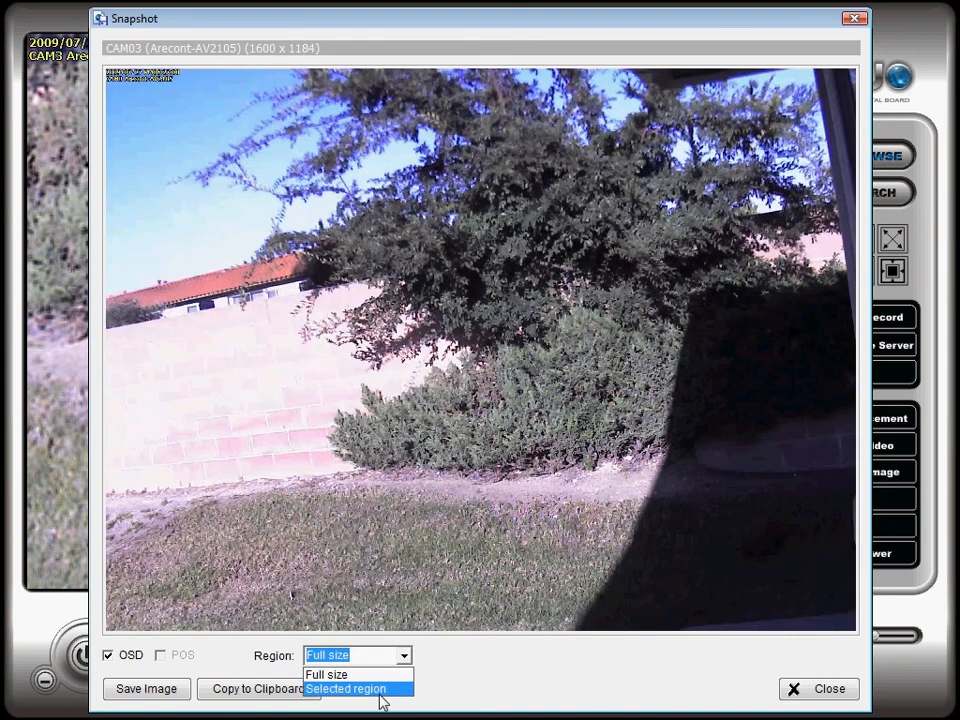
{"action": "left_click", "coordinate": [344, 688]}
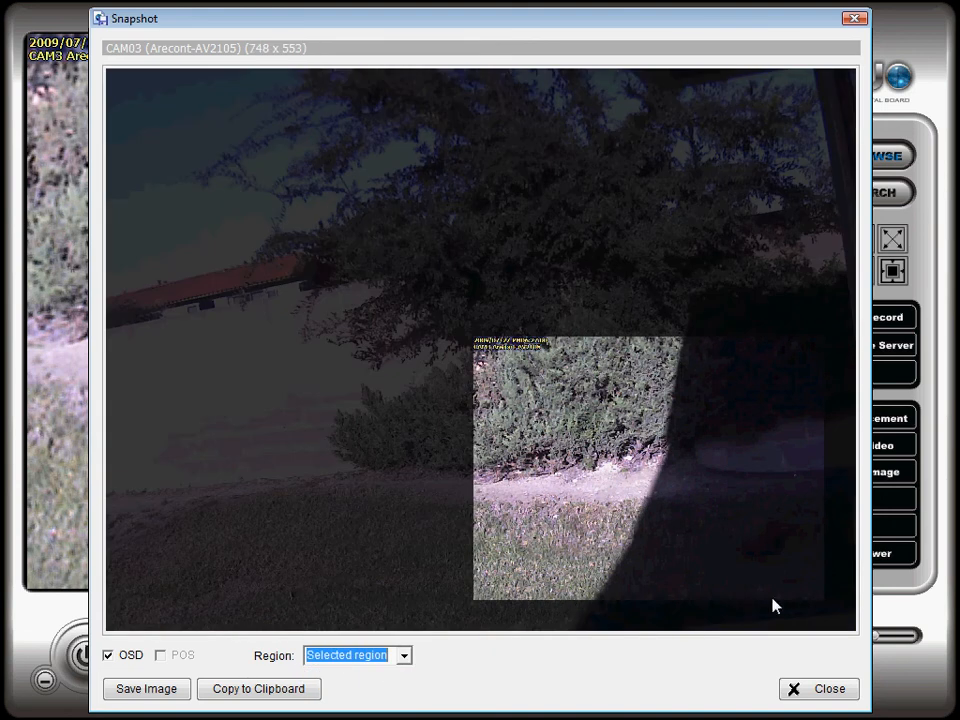